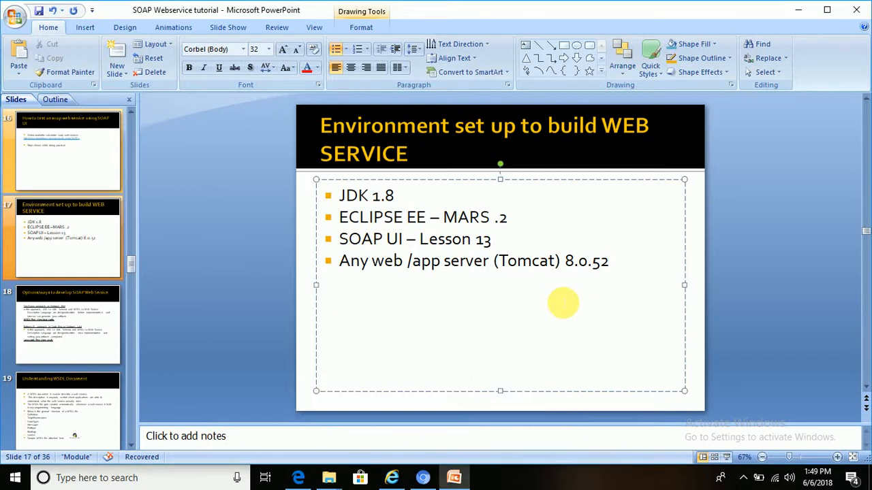
# Step: Review slide 17's list of required tools: JDK 1.8, Eclipse EE Mars.2, SOAP UI, Tomcat 8.0.52
pyautogui.click(607, 261)
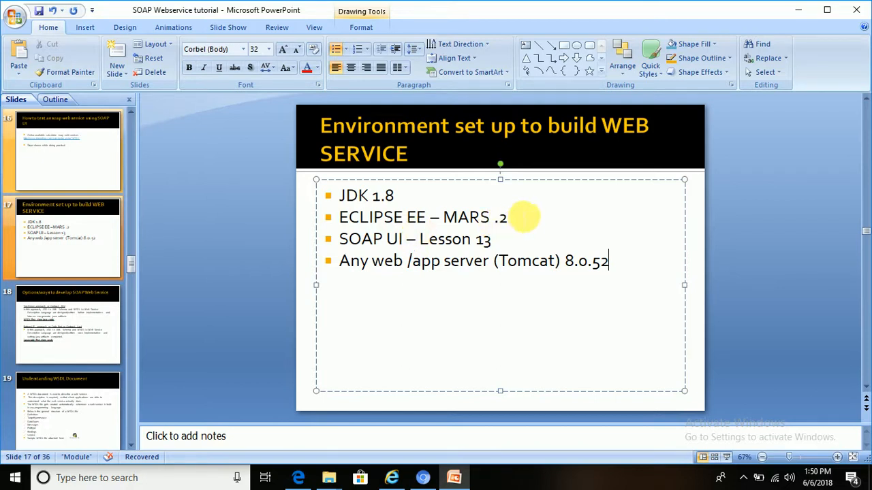
pyautogui.moveTo(512, 225)
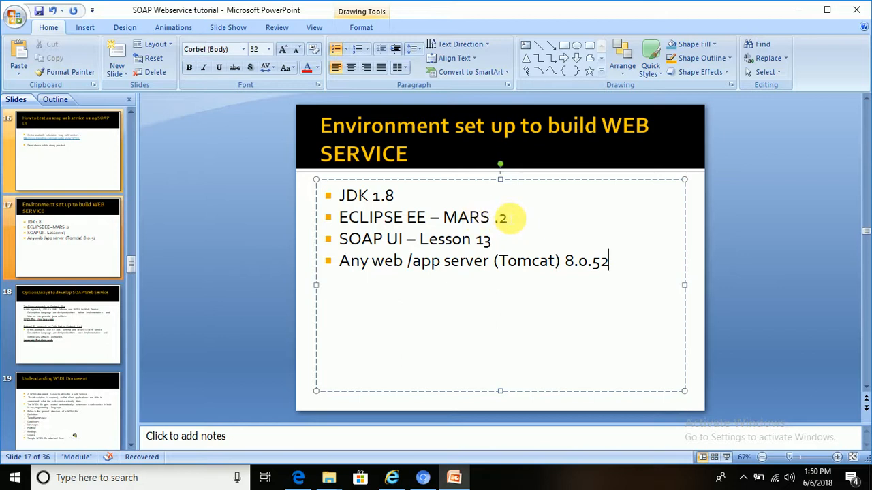
pyautogui.moveTo(467, 215)
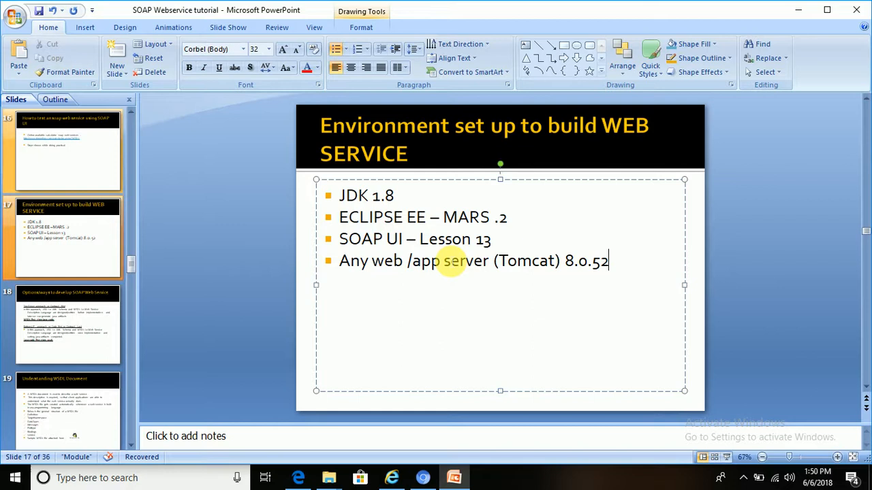
pyautogui.moveTo(432, 246)
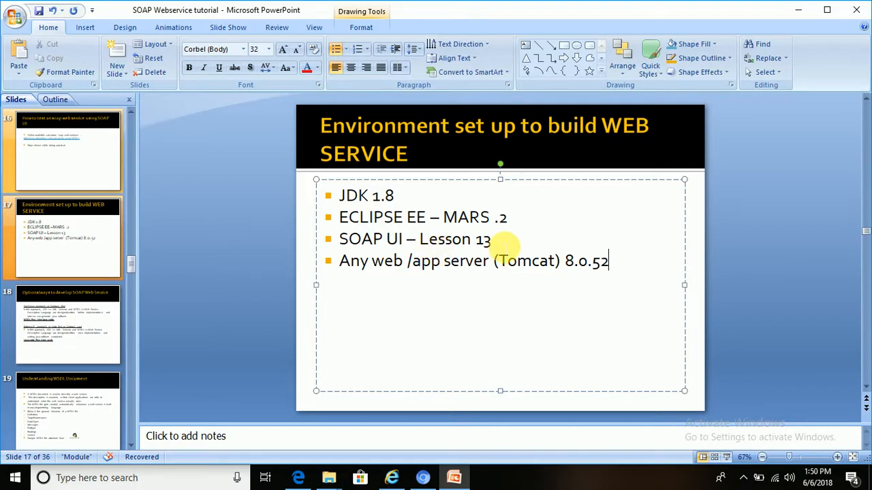
pyautogui.moveTo(434, 278)
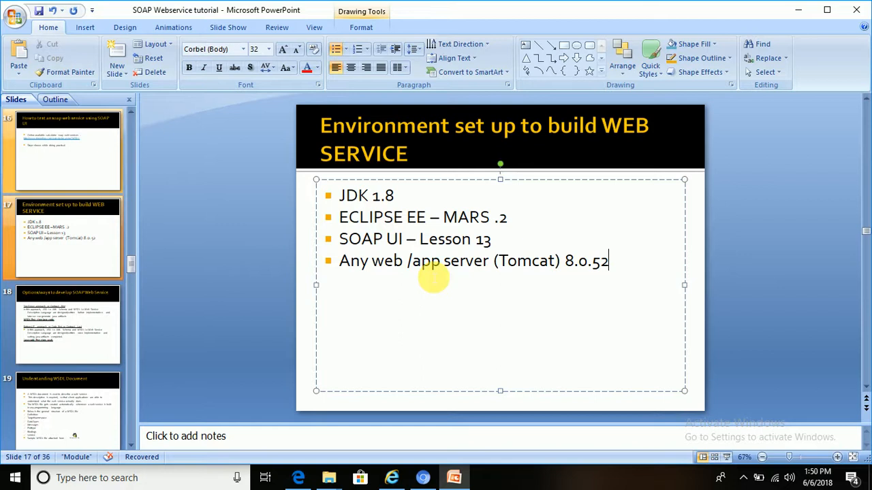
pyautogui.moveTo(519, 291)
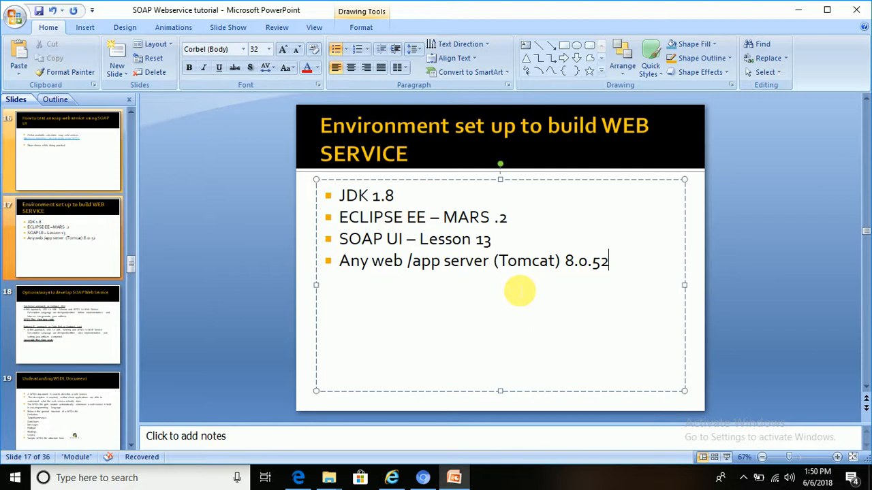
pyautogui.moveTo(441, 204)
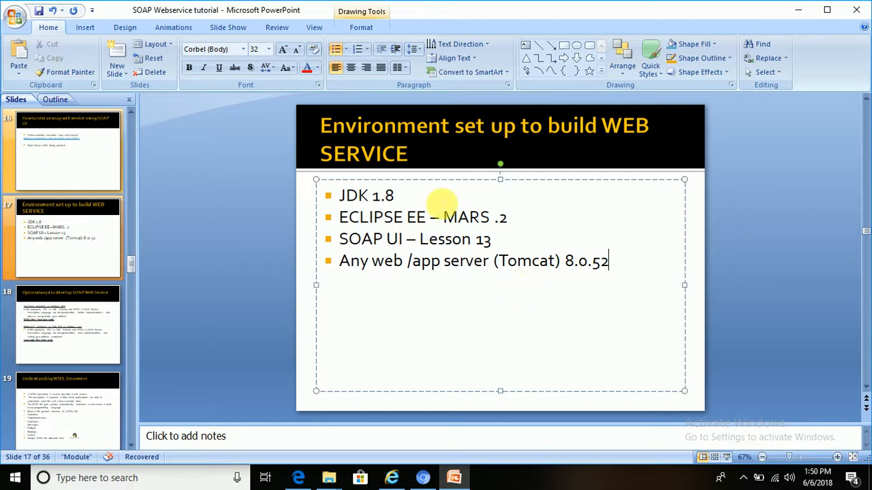
pyautogui.moveTo(408, 201)
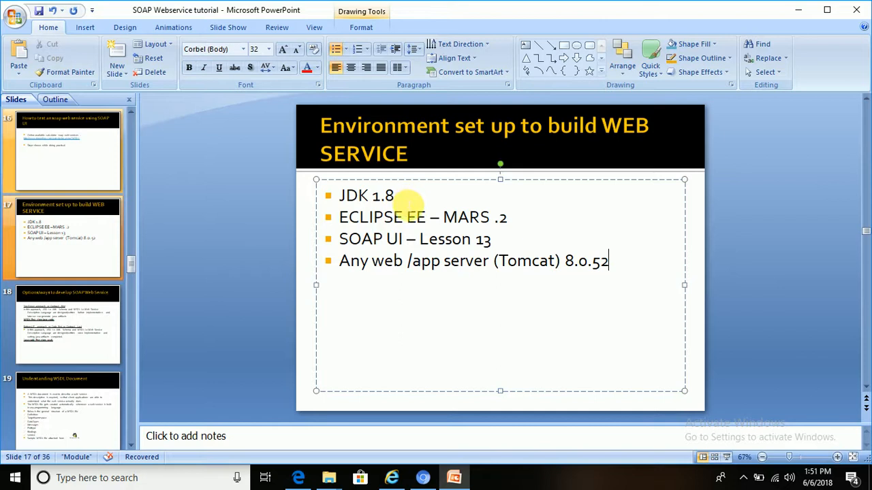
pyautogui.moveTo(484, 225)
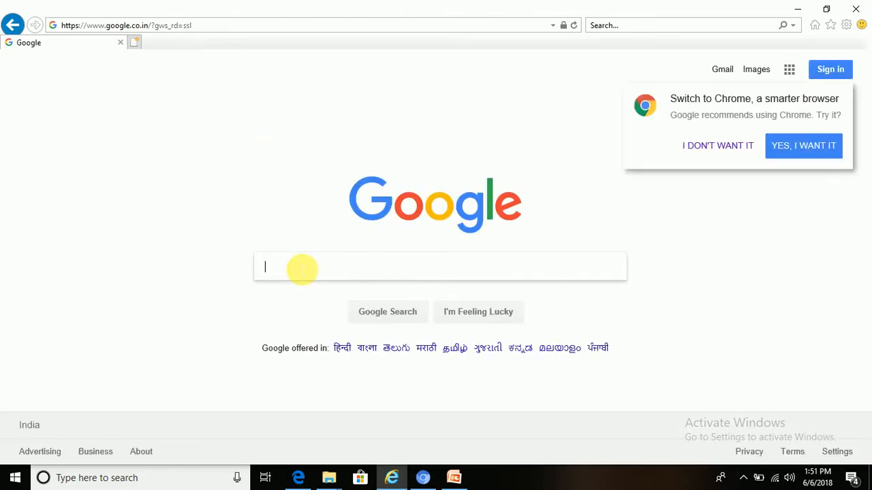
# Step: Search Google for 'eclipse ee' and open the Eclipse Mars release packages
pyautogui.write('eclipse')
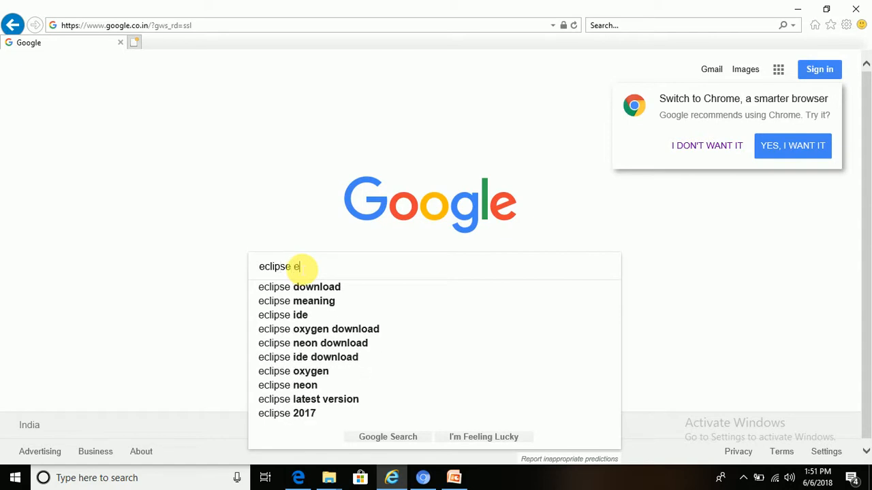
pyautogui.write('e')
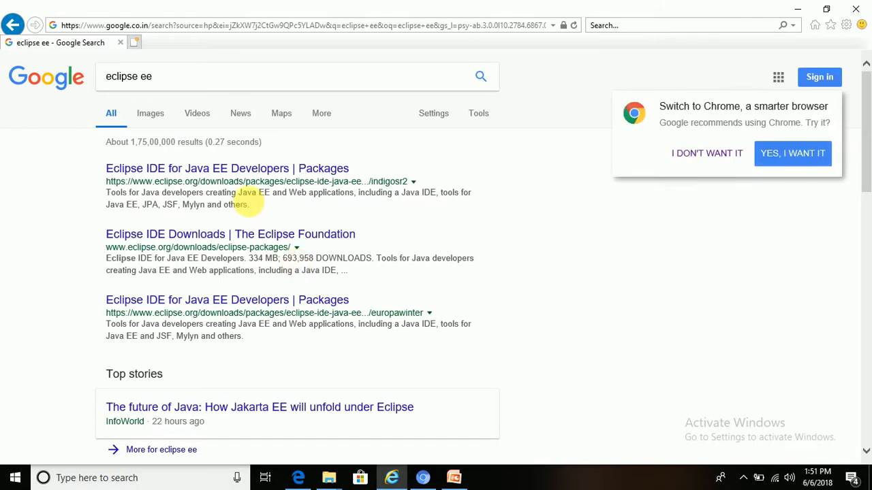
pyautogui.moveTo(208, 172)
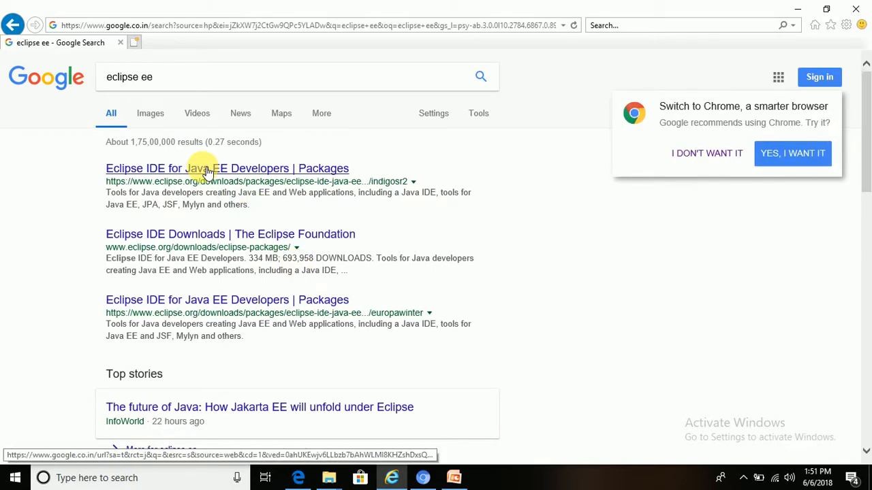
pyautogui.click(204, 168)
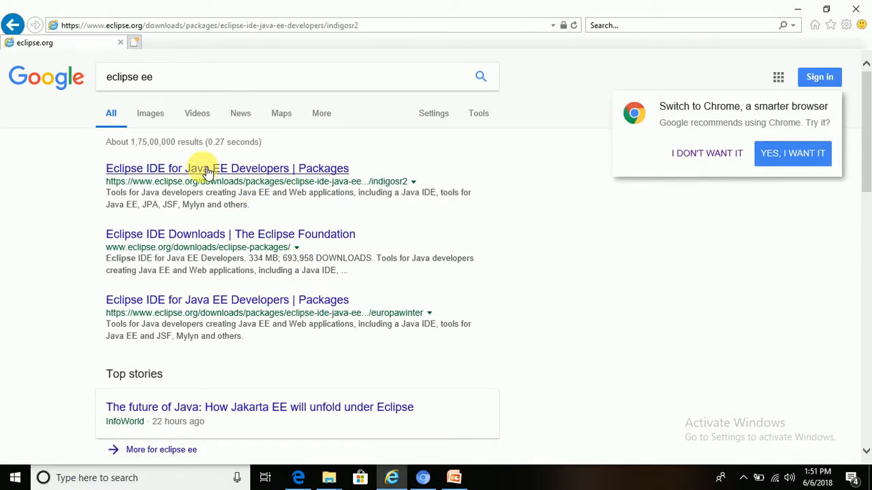
pyautogui.click(204, 168)
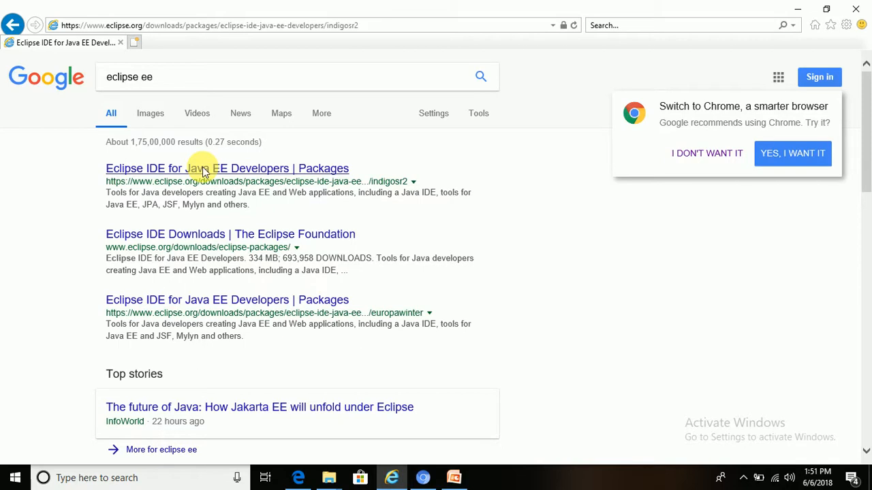
pyautogui.click(204, 168)
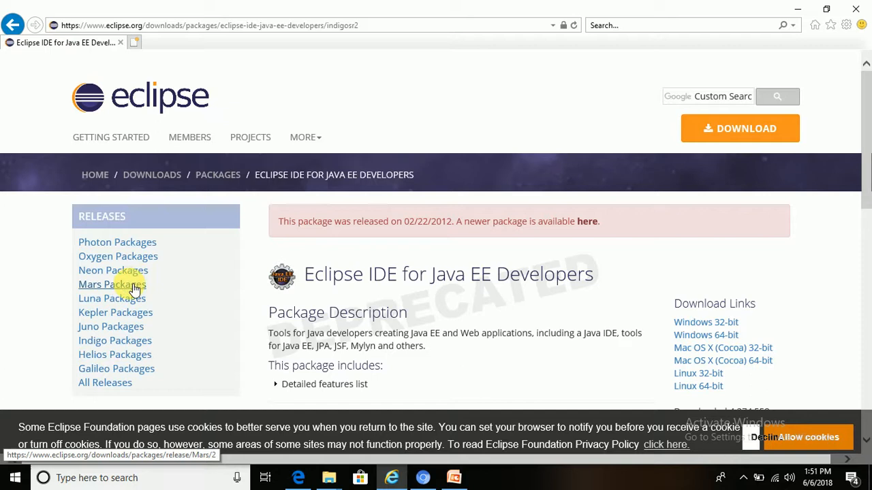
pyautogui.click(112, 284)
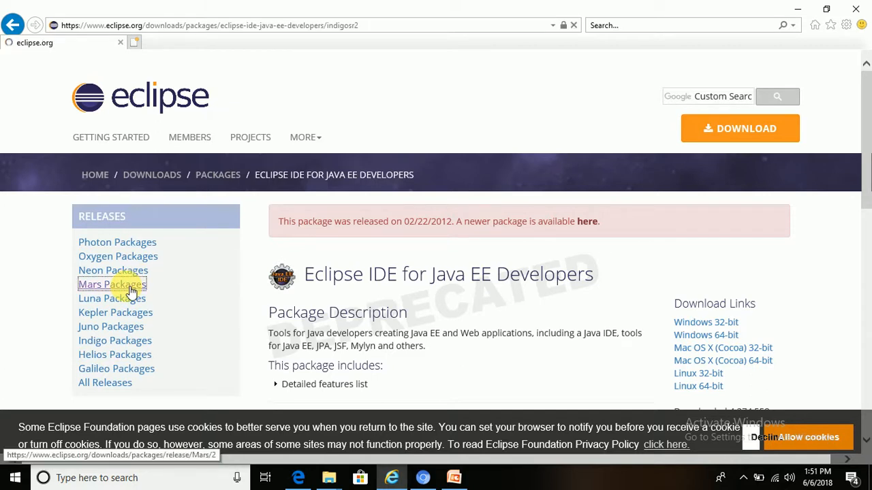
pyautogui.click(112, 284)
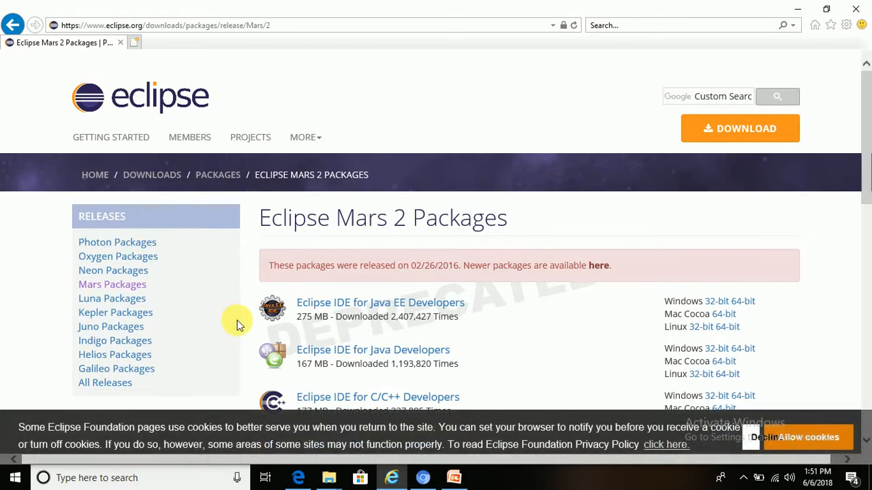
pyautogui.moveTo(360, 306)
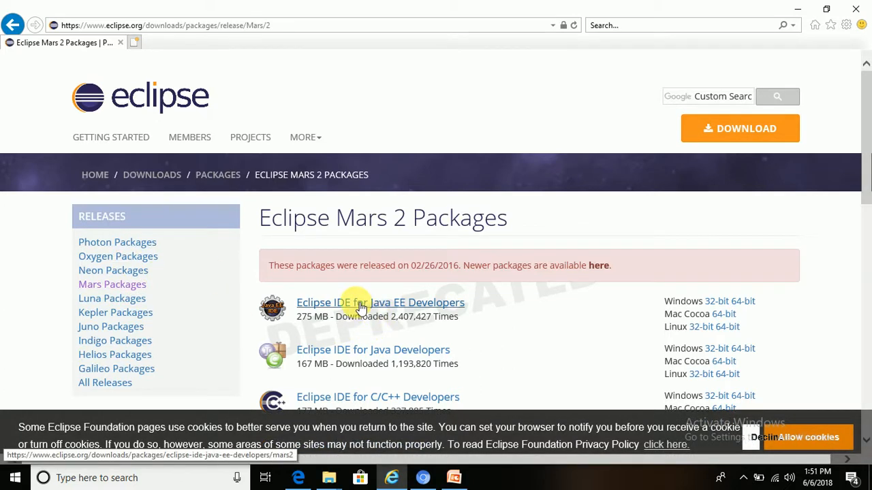
pyautogui.moveTo(410, 308)
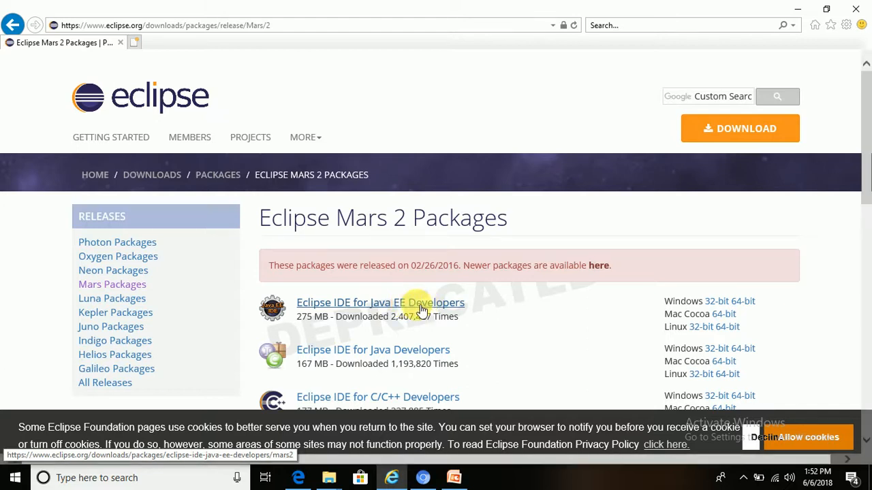
pyautogui.moveTo(419, 308)
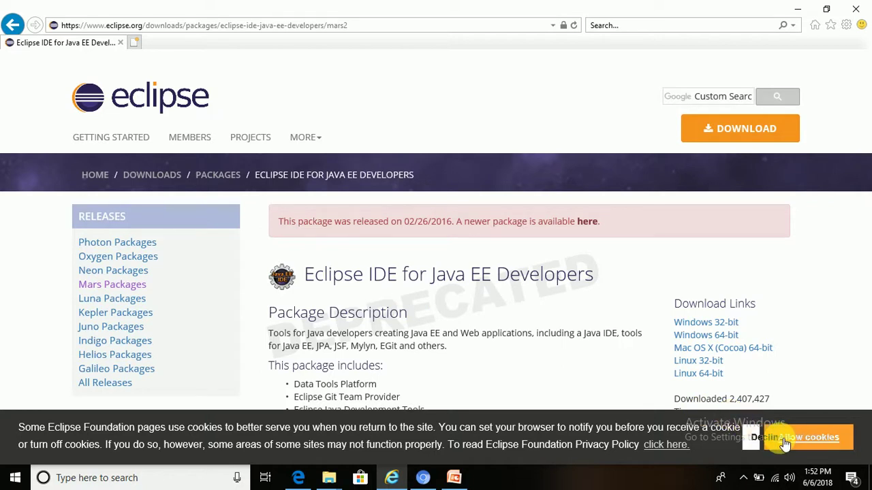
pyautogui.moveTo(777, 444)
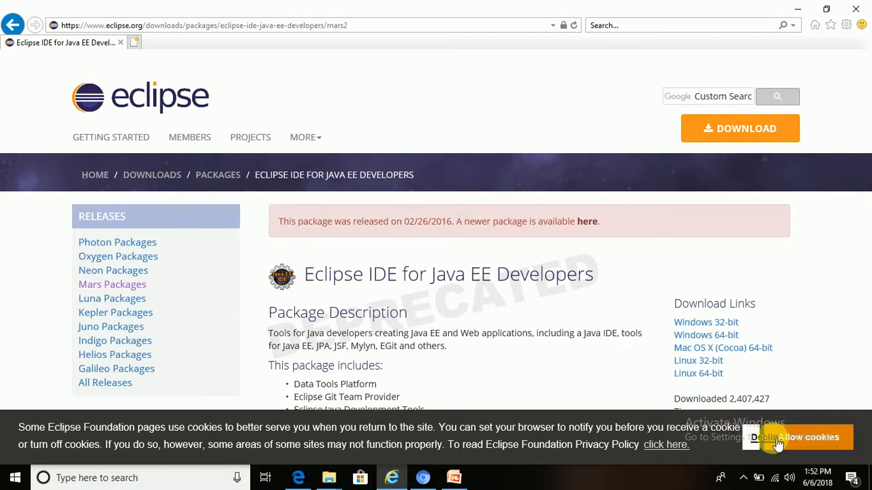
# Step: Dismiss the cookie notice and download the Windows 64-bit Java EE Developers package
pyautogui.click(807, 437)
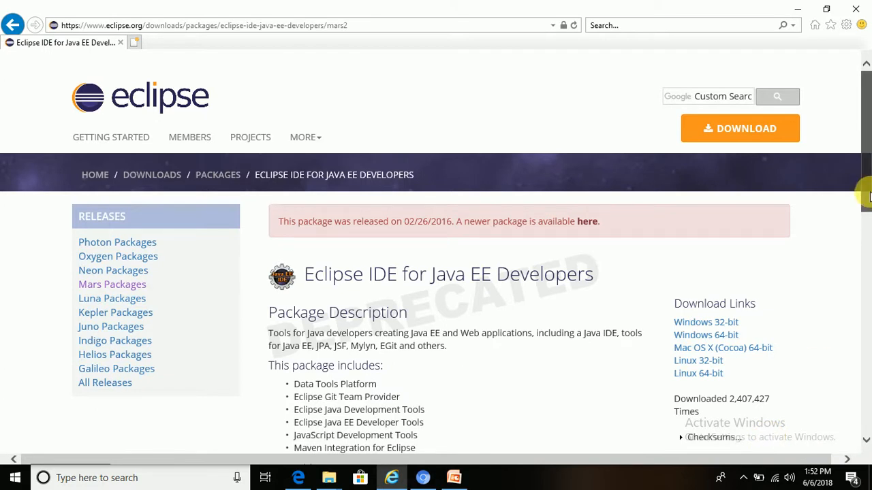
pyautogui.scroll(-3)
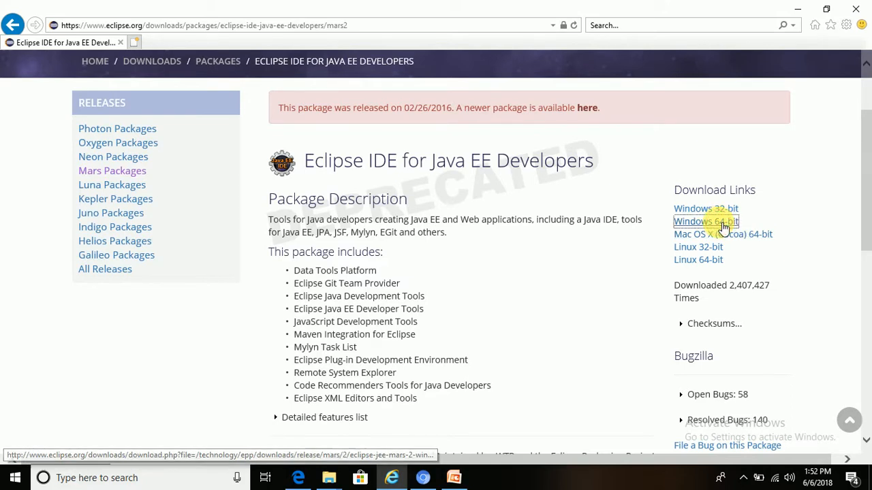
pyautogui.click(706, 221)
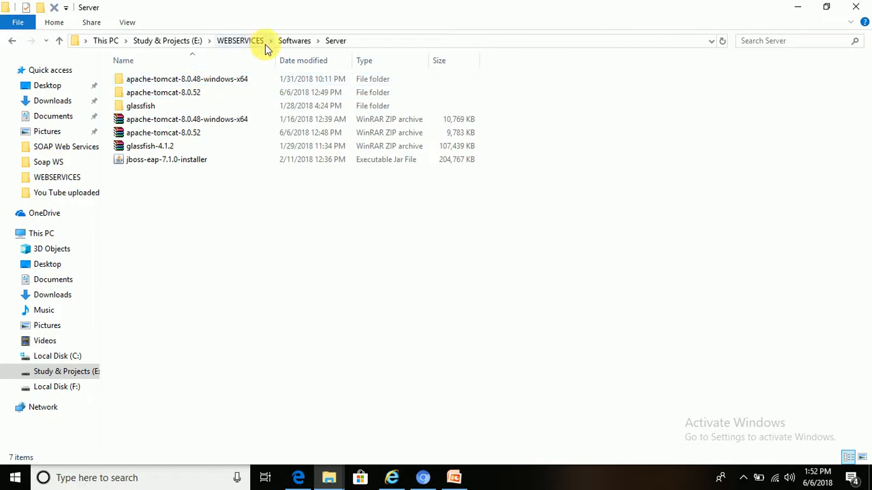
# Step: Launch eclipse.exe from the extracted Mars 2 eclipse folder, then return to PowerPoint
pyautogui.click(295, 40)
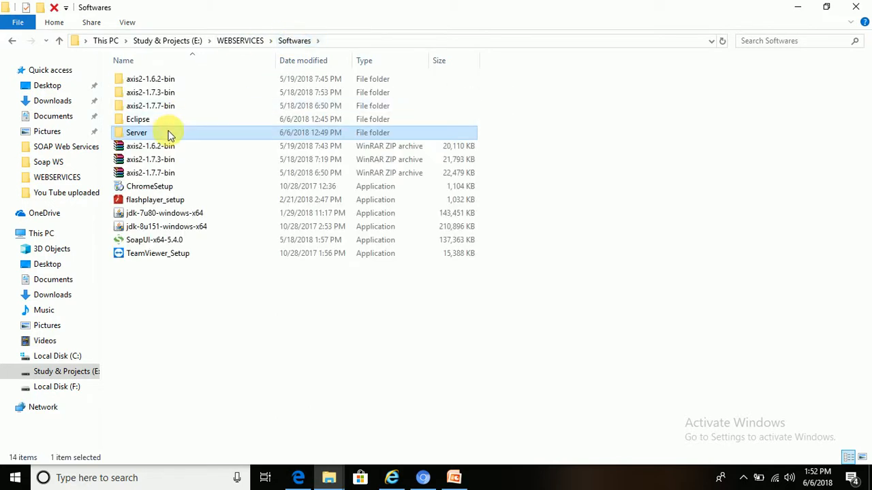
pyautogui.doubleClick(137, 119)
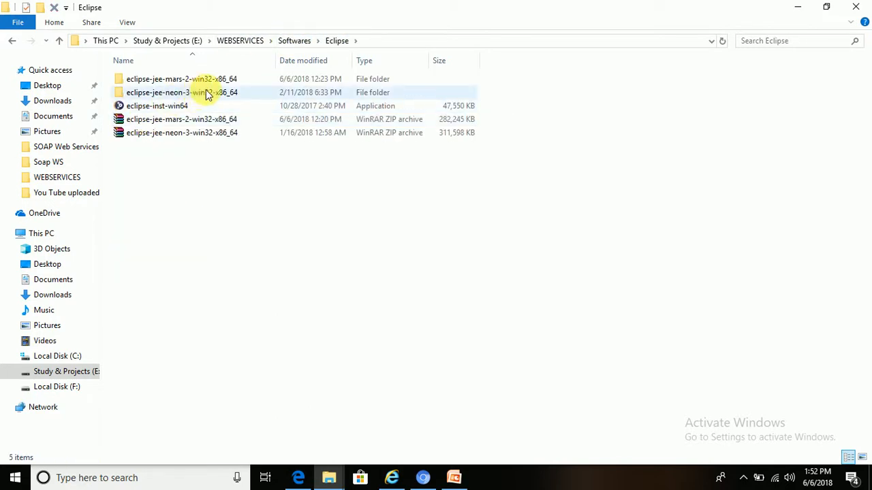
pyautogui.click(181, 78)
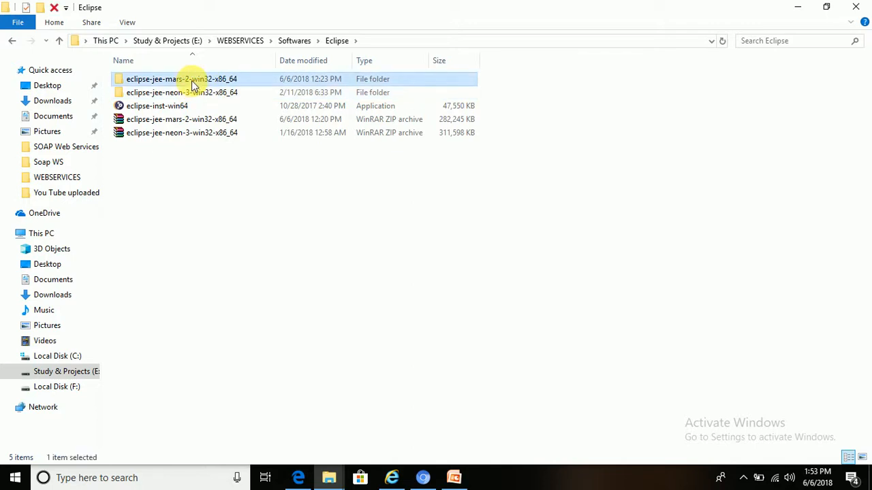
pyautogui.doubleClick(191, 78)
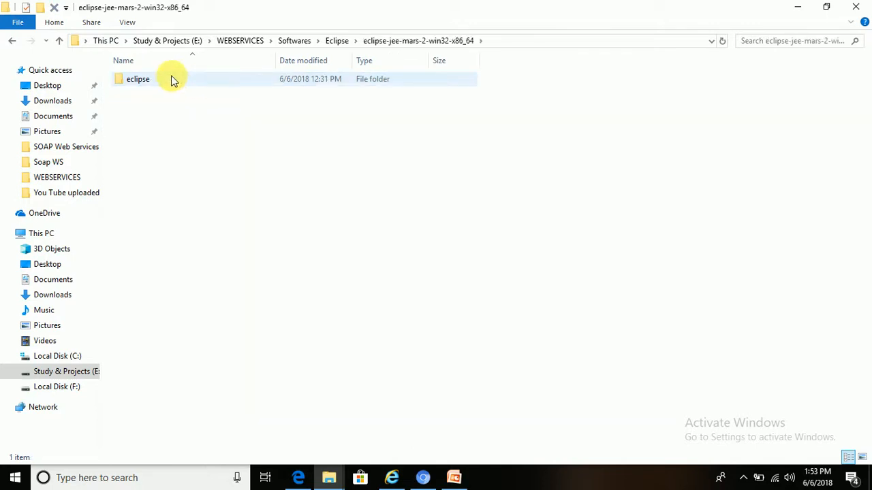
pyautogui.doubleClick(137, 79)
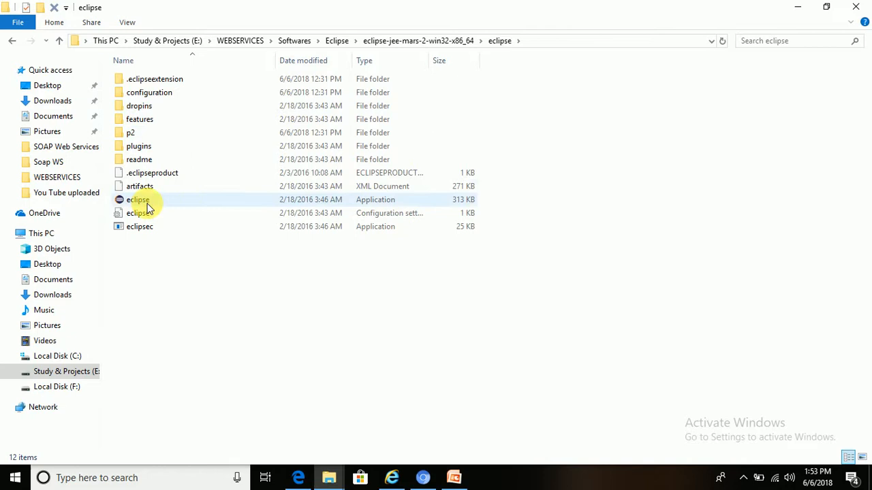
pyautogui.click(139, 200)
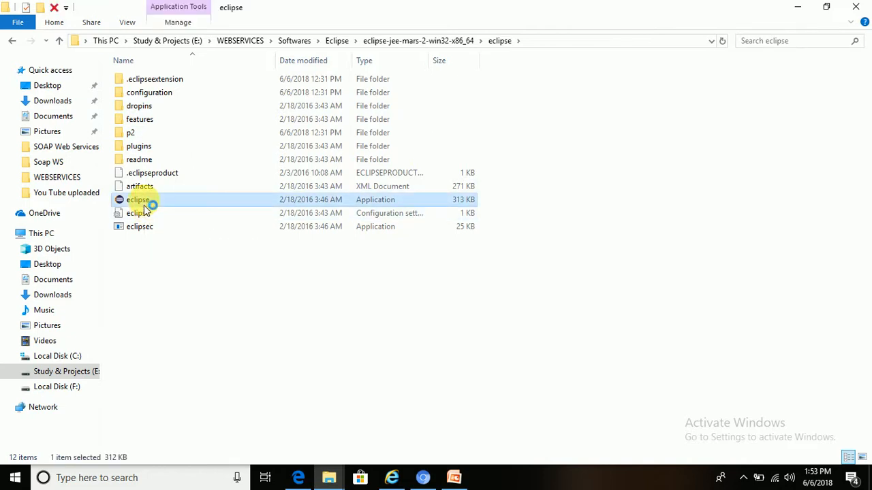
pyautogui.doubleClick(139, 199)
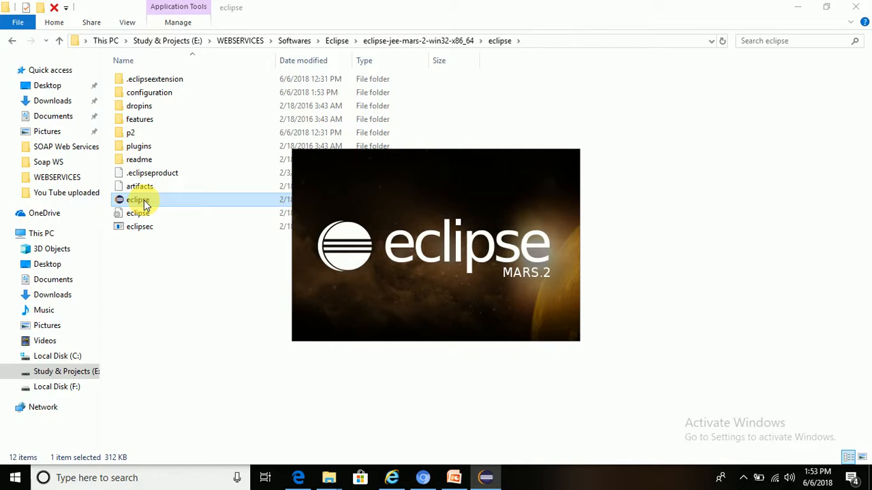
pyautogui.moveTo(226, 355)
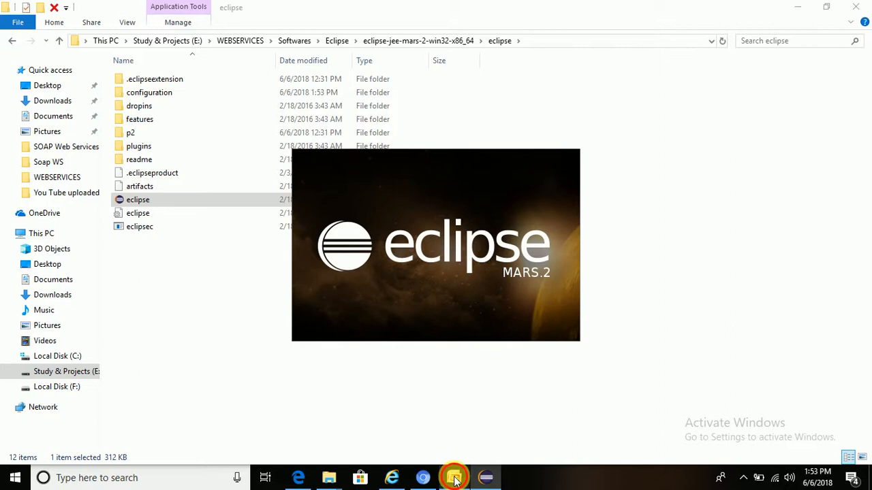
pyautogui.click(454, 477)
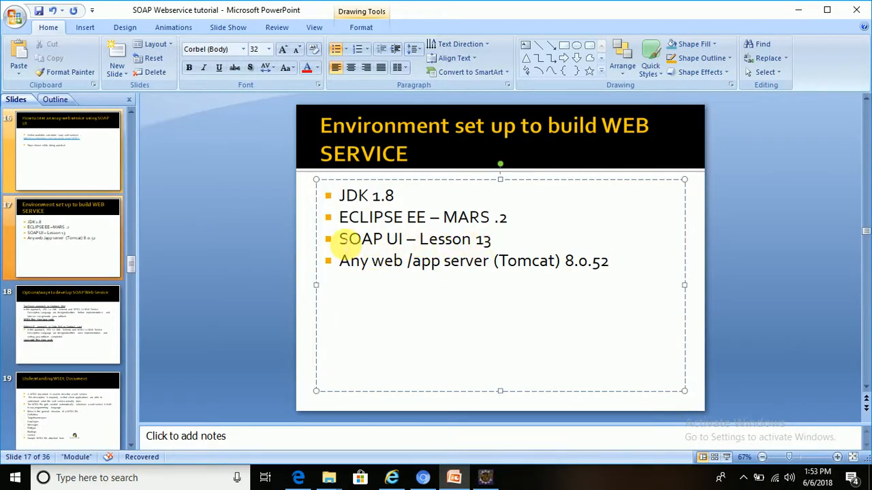
# Step: Review the setup bullet list and accept E:\WEBSERVICES\MARS2\SOAP as the Eclipse workspace
pyautogui.click(606, 261)
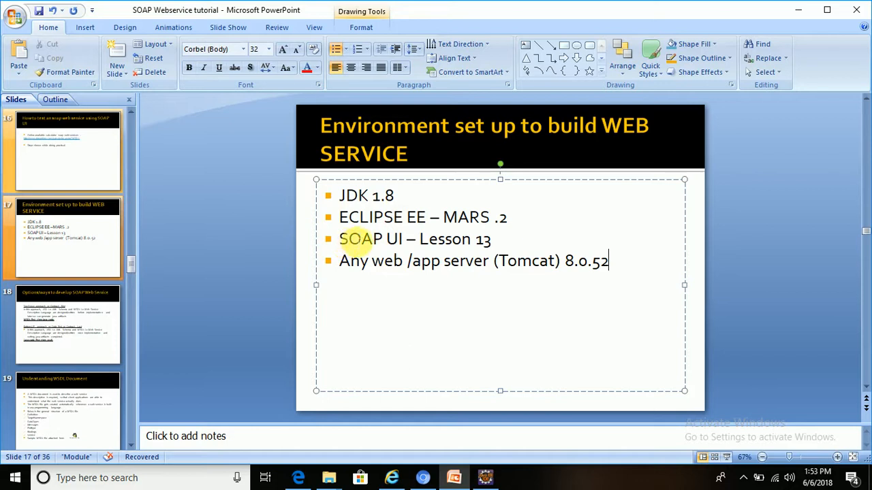
pyautogui.moveTo(410, 247)
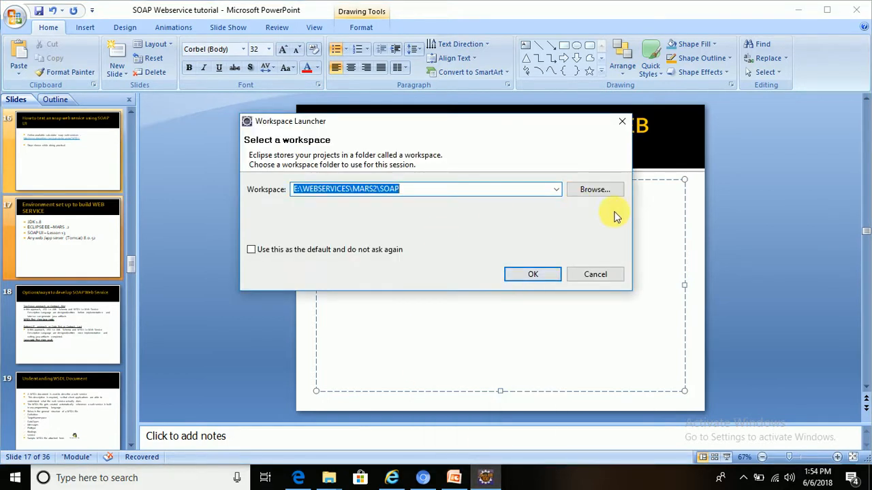
pyautogui.moveTo(533, 275)
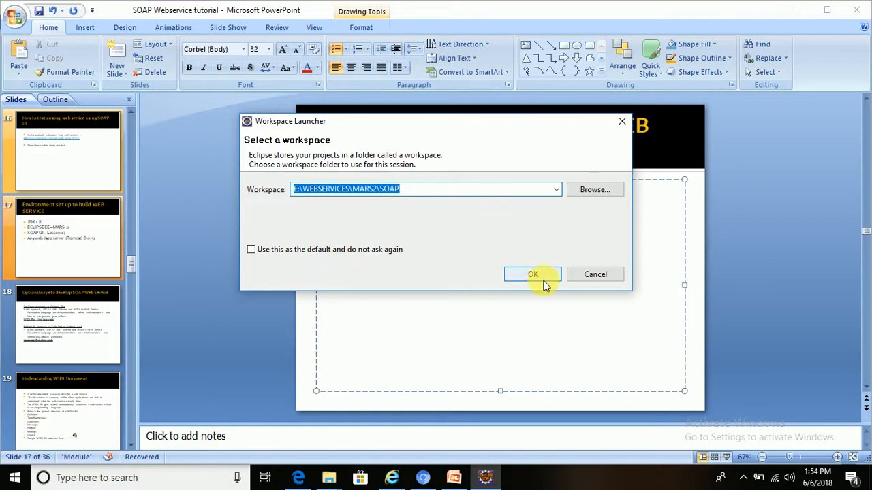
pyautogui.click(532, 274)
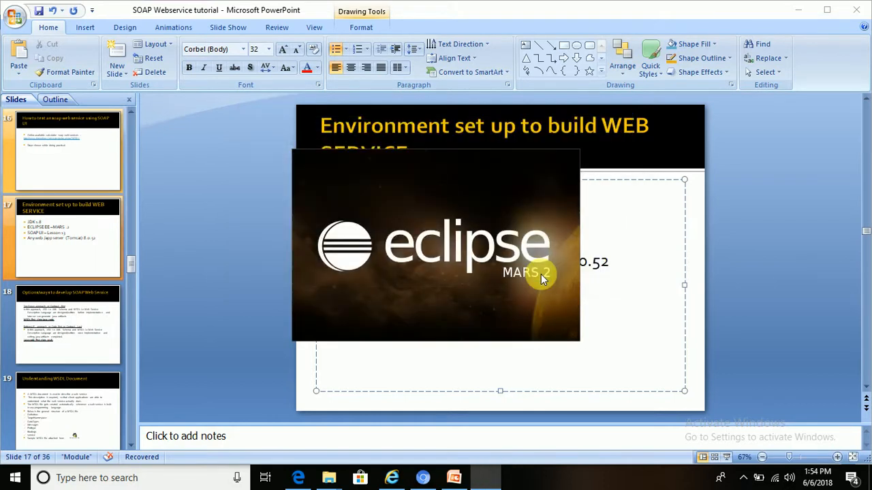
pyautogui.moveTo(648, 265)
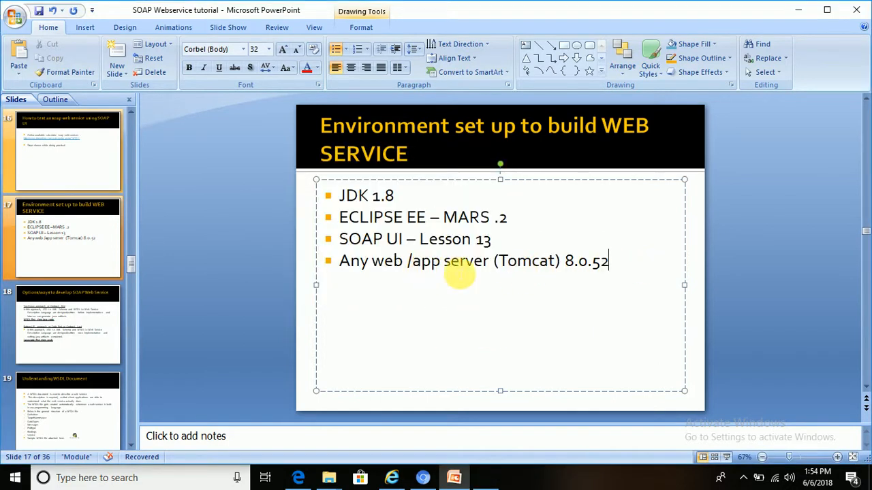
pyautogui.moveTo(588, 267)
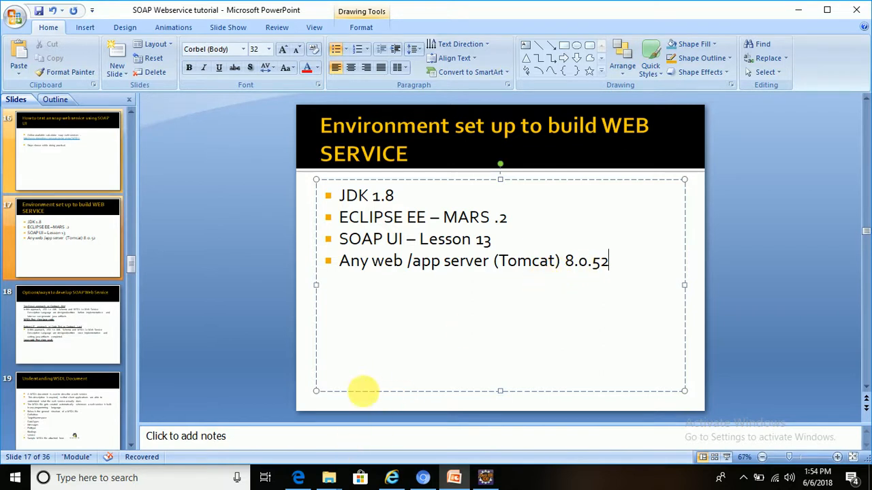
pyautogui.moveTo(296, 478)
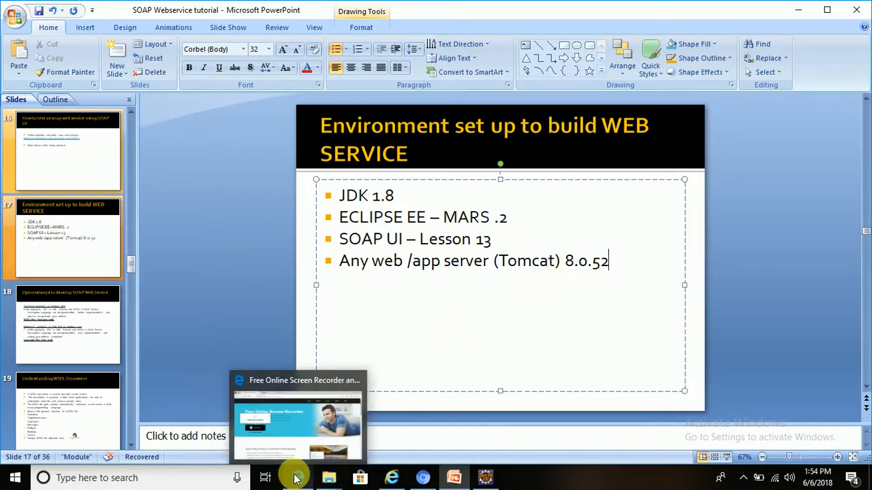
# Step: Return to the Google results in Internet Explorer and search for 'tomcat download'
pyautogui.click(385, 478)
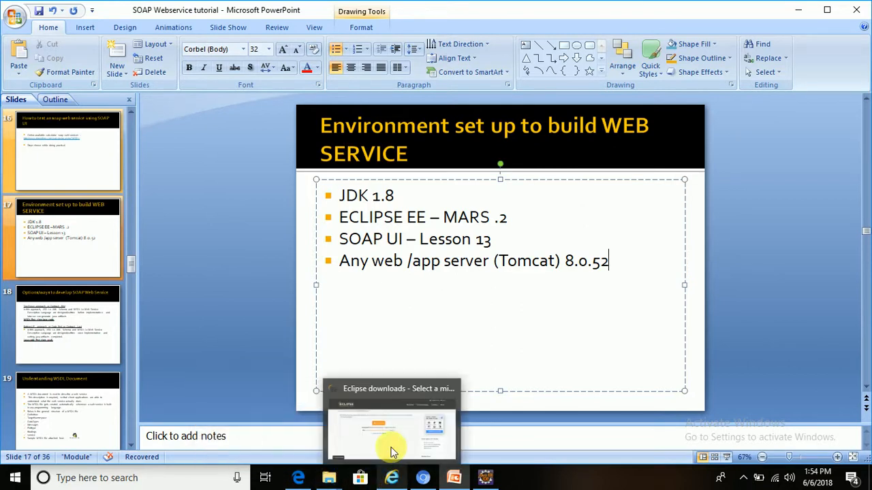
pyautogui.click(392, 429)
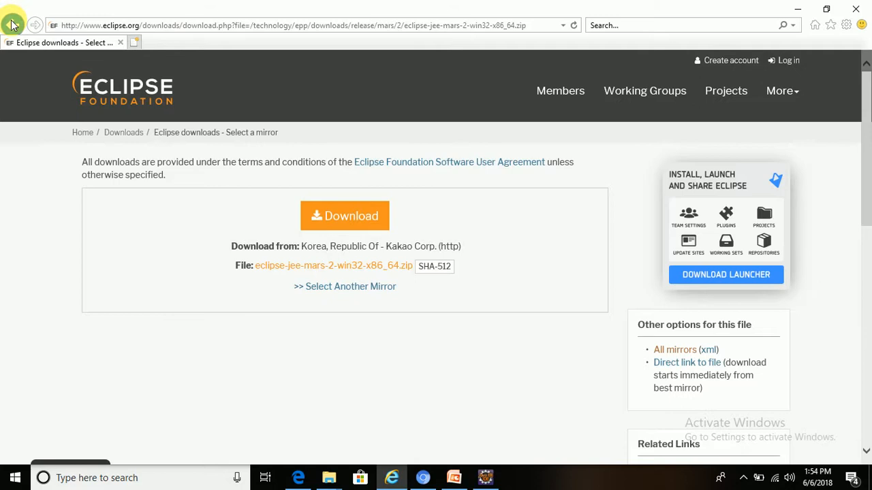
pyautogui.click(13, 22)
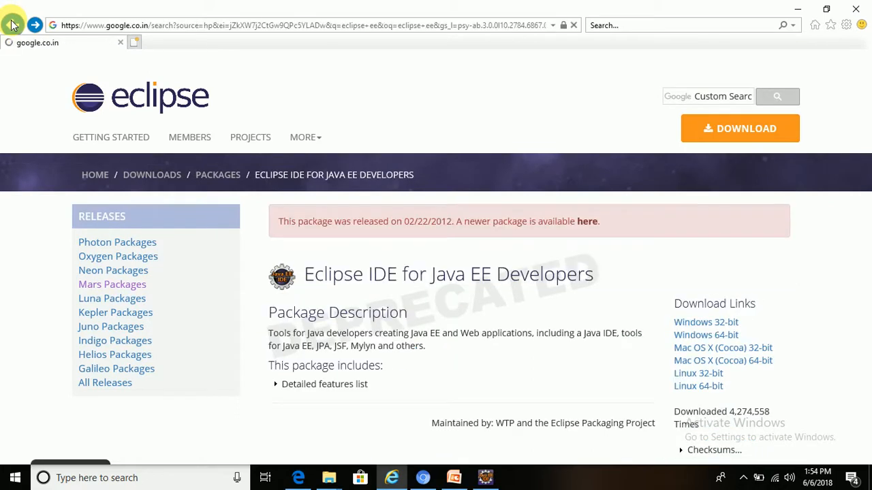
pyautogui.click(12, 24)
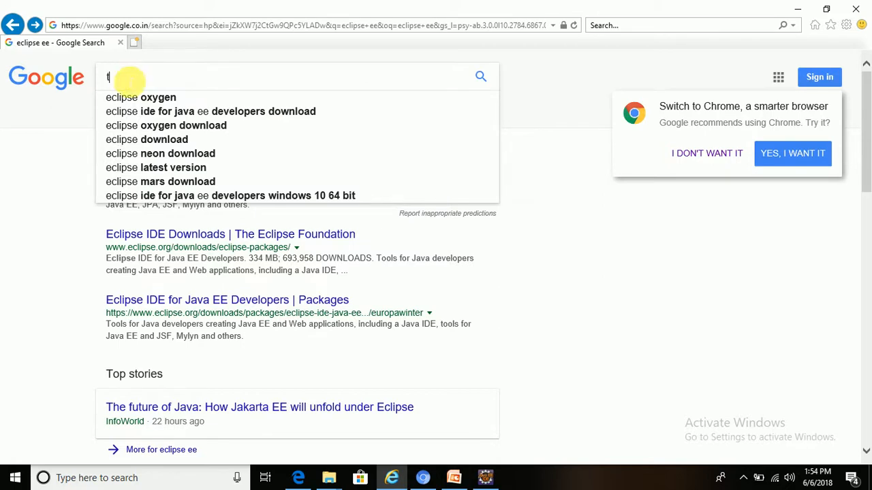
pyautogui.write('tomcat 8')
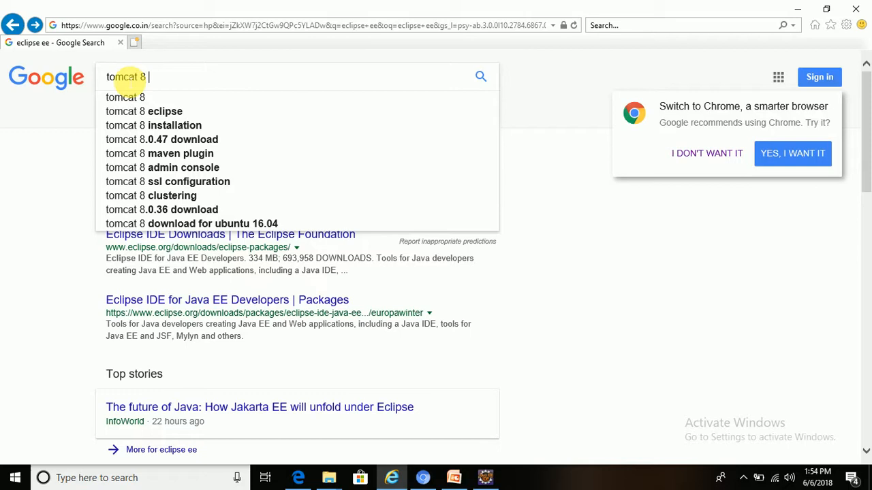
pyautogui.write('download')
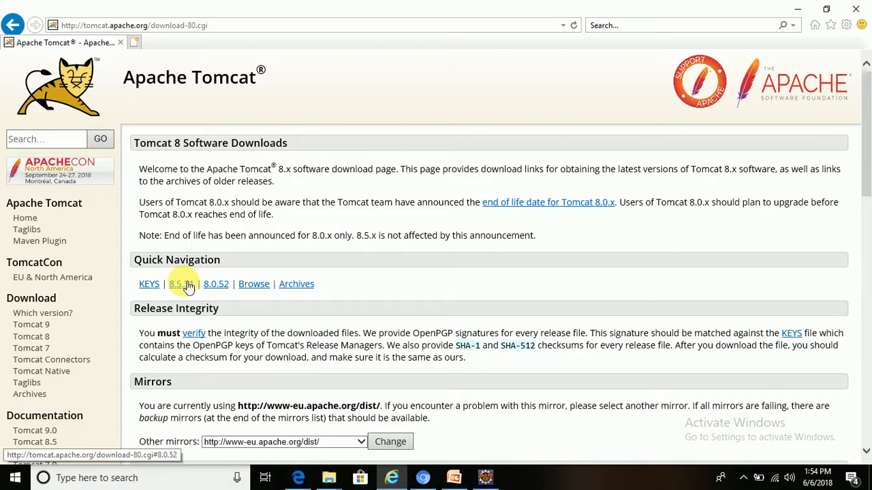
pyautogui.moveTo(216, 286)
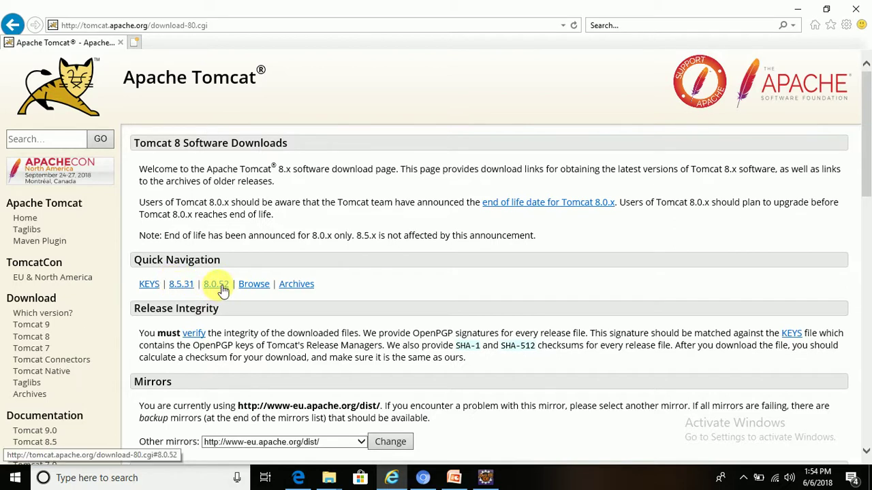
# Step: Jump to the Tomcat 8.0.52 downloads and try getting the core zip, closing the 404 page
pyautogui.click(216, 284)
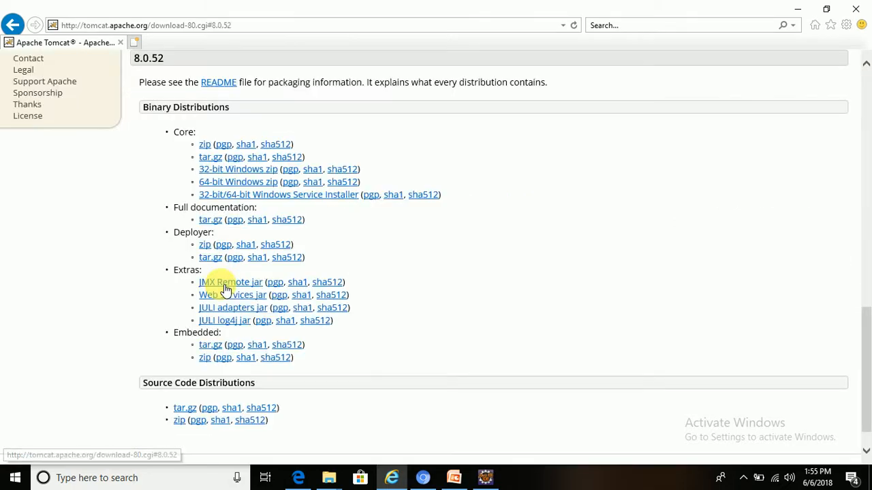
pyautogui.moveTo(170, 107)
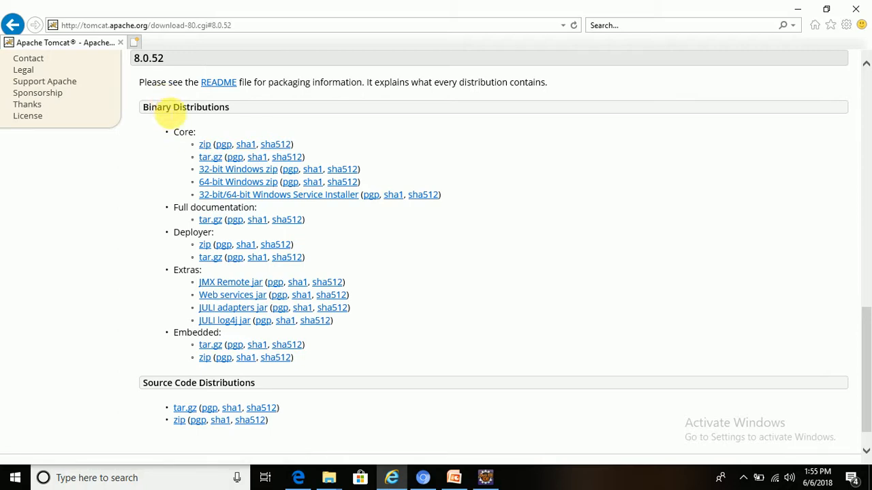
pyautogui.moveTo(204, 144)
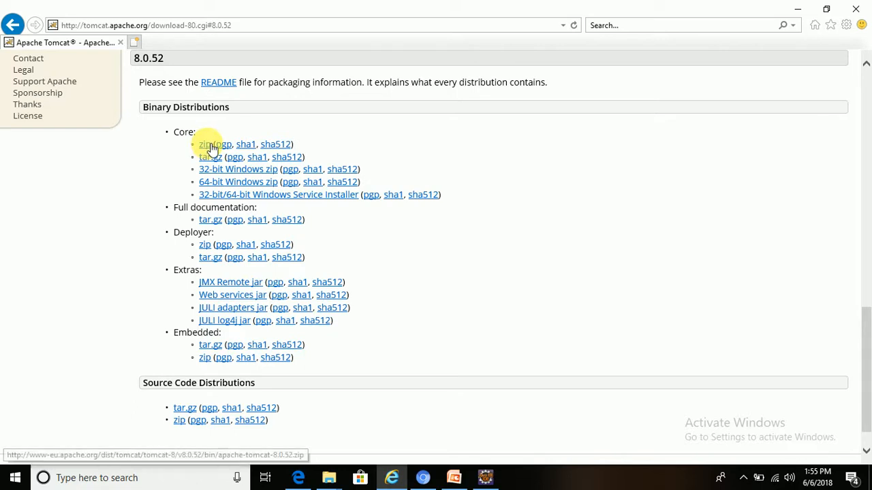
pyautogui.click(206, 144)
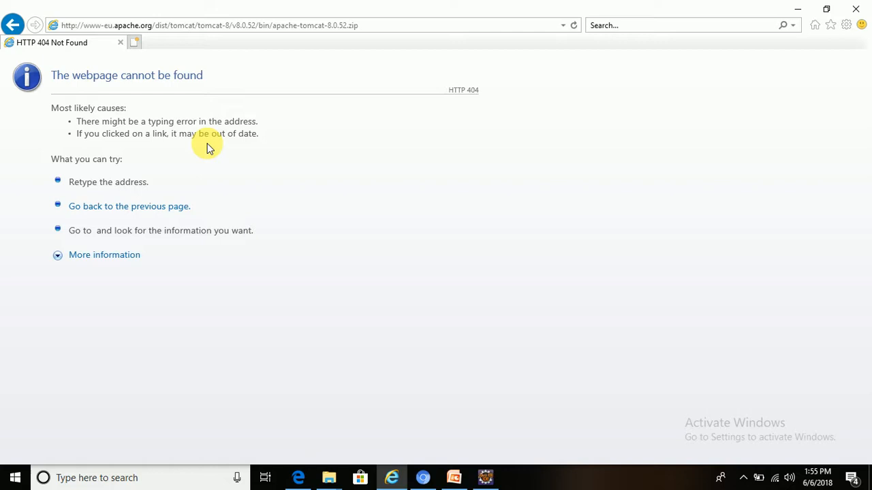
pyautogui.moveTo(50, 48)
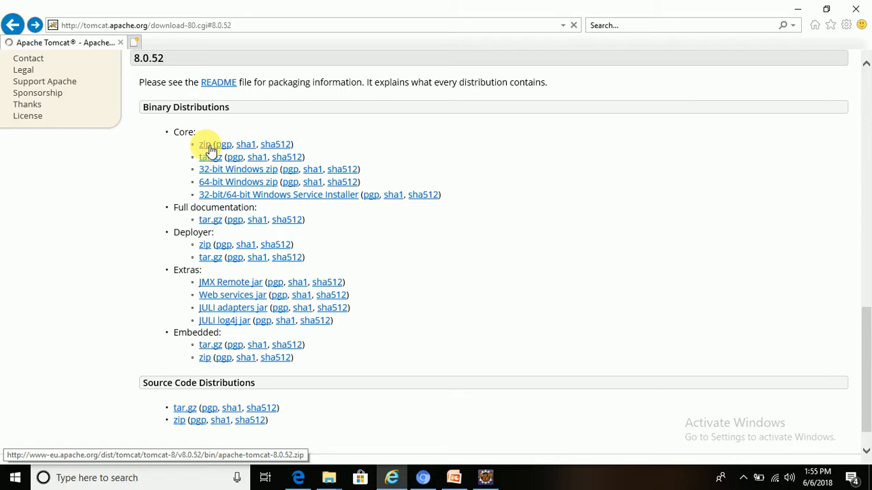
pyautogui.click(203, 144)
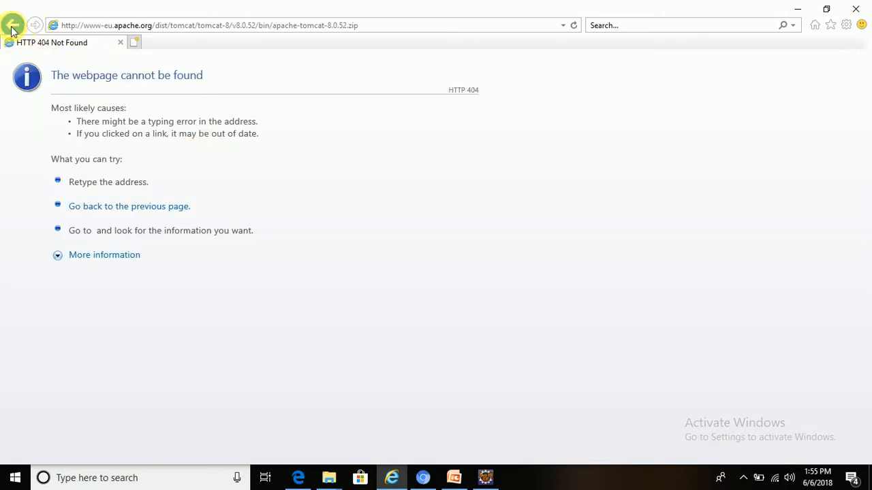
pyautogui.click(13, 16)
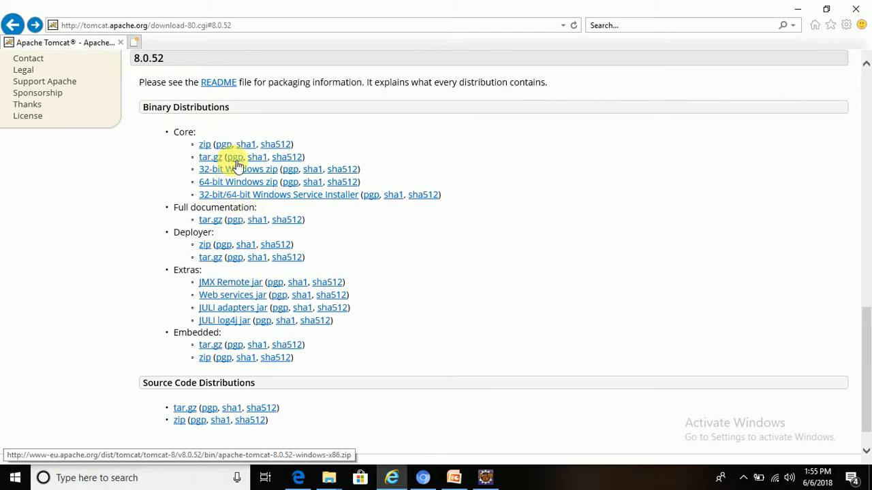
pyautogui.moveTo(235, 198)
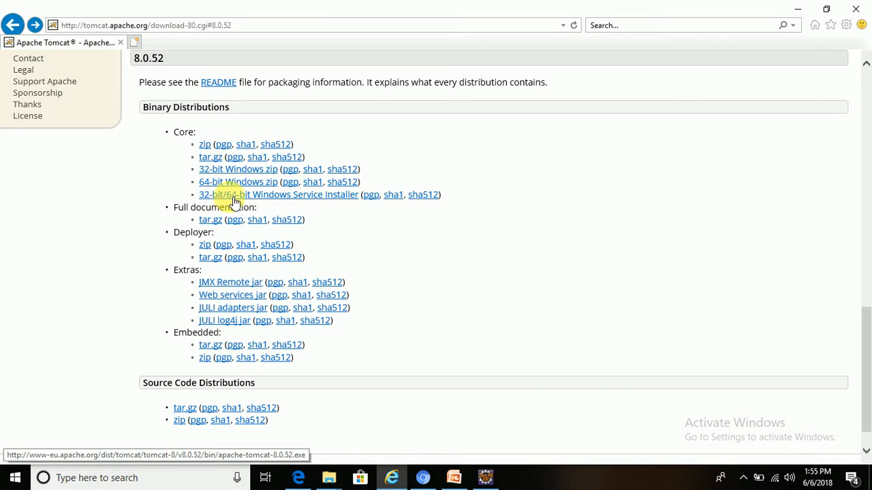
pyautogui.moveTo(233, 239)
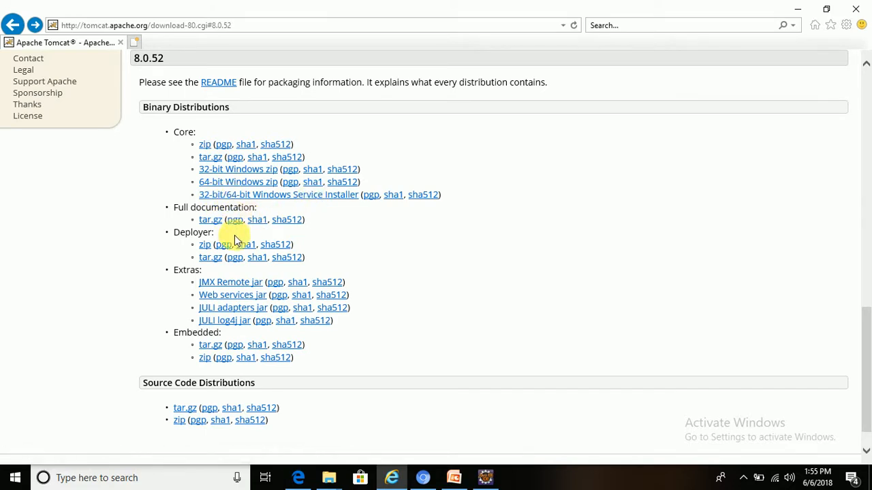
pyautogui.moveTo(386, 302)
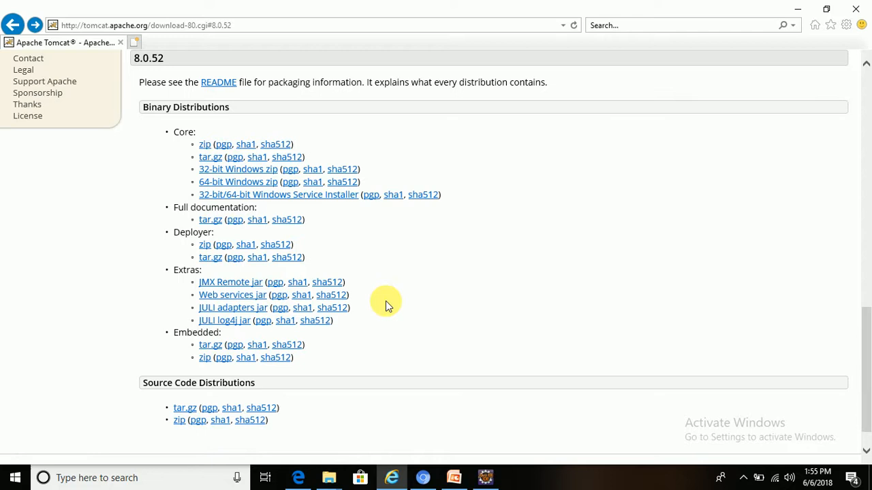
pyautogui.moveTo(867, 331)
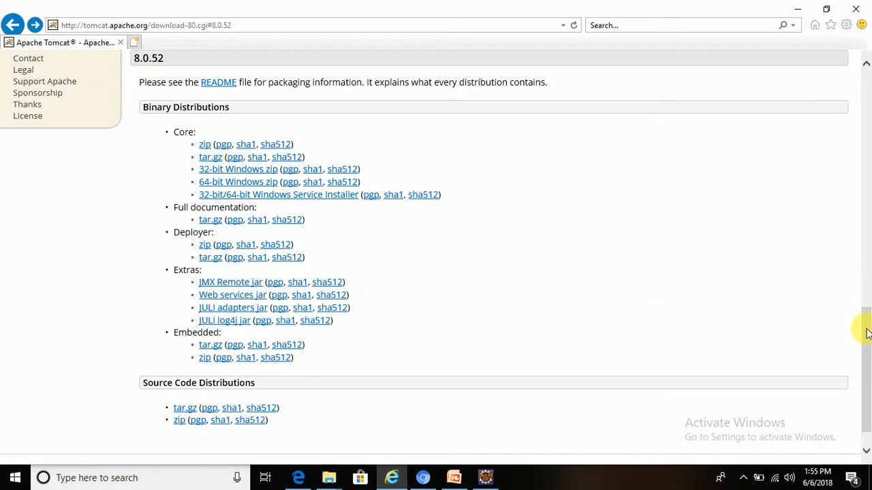
pyautogui.scroll(-3)
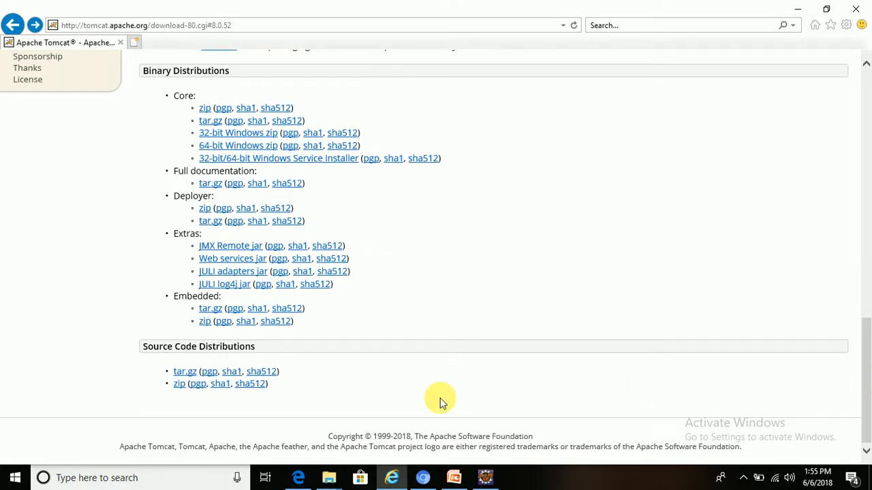
pyautogui.moveTo(180, 384)
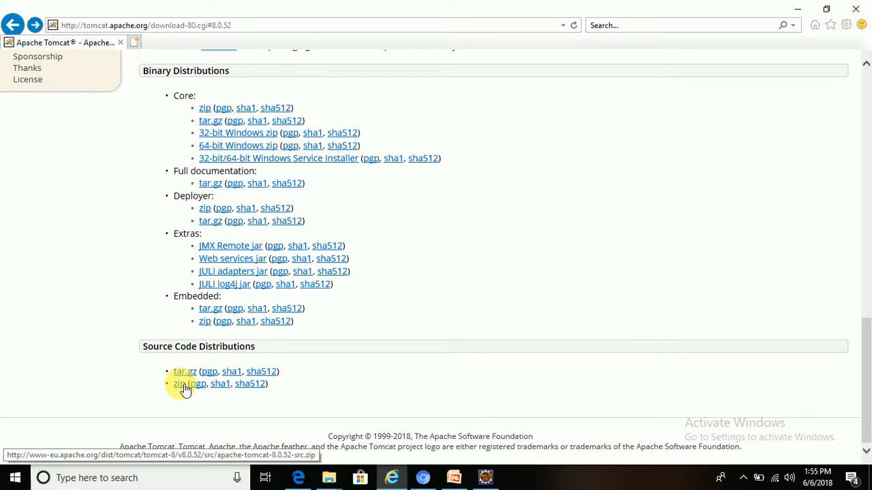
pyautogui.click(180, 383)
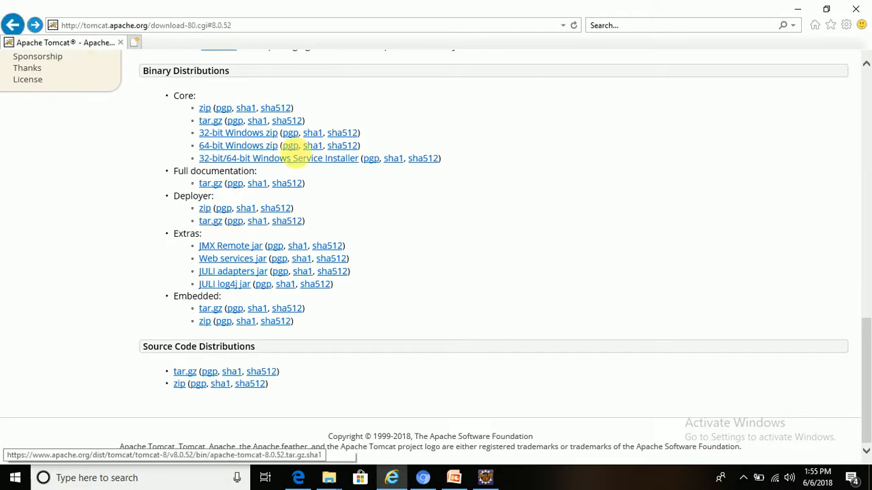
pyautogui.moveTo(208, 108)
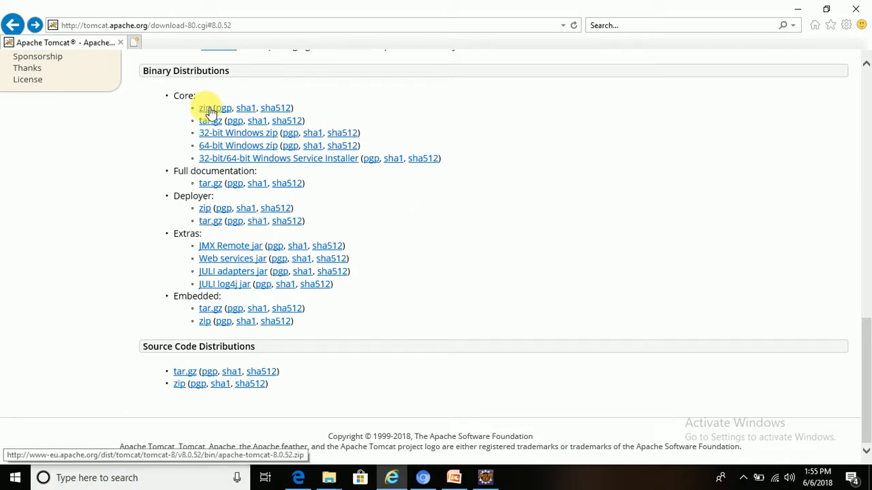
pyautogui.rightClick(204, 107)
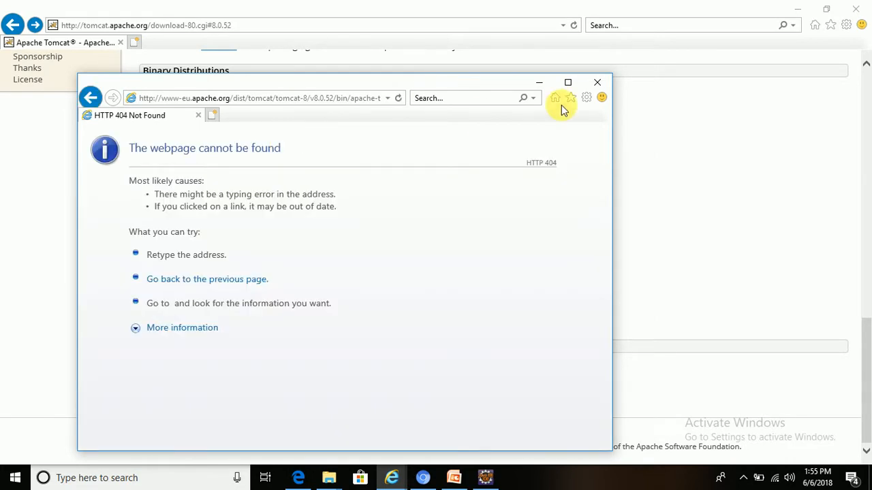
pyautogui.click(597, 82)
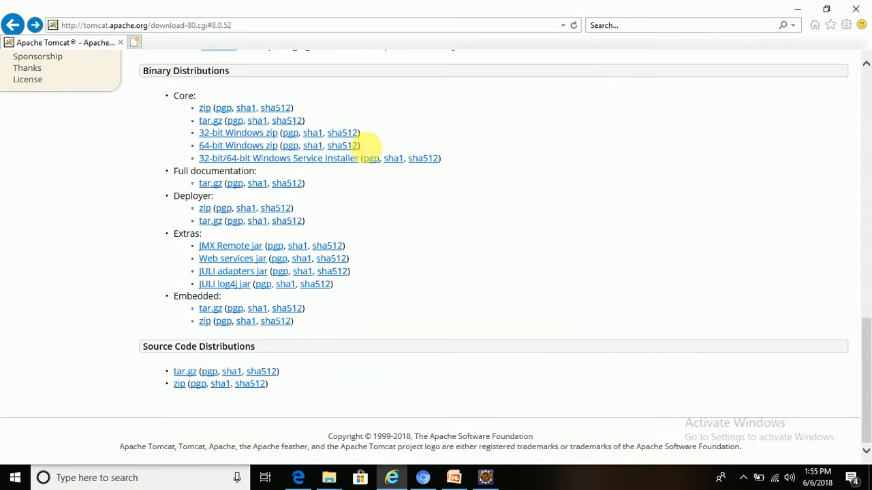
pyautogui.moveTo(822, 325)
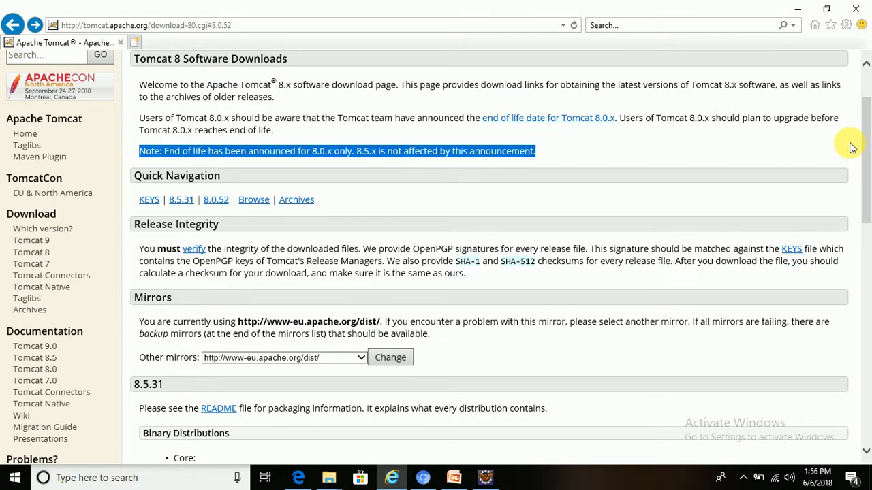
pyautogui.moveTo(454, 251)
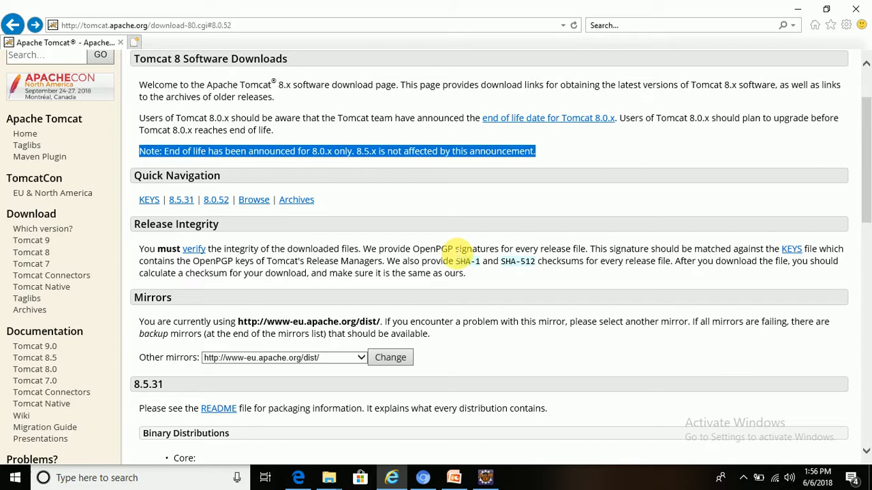
pyautogui.moveTo(203, 200)
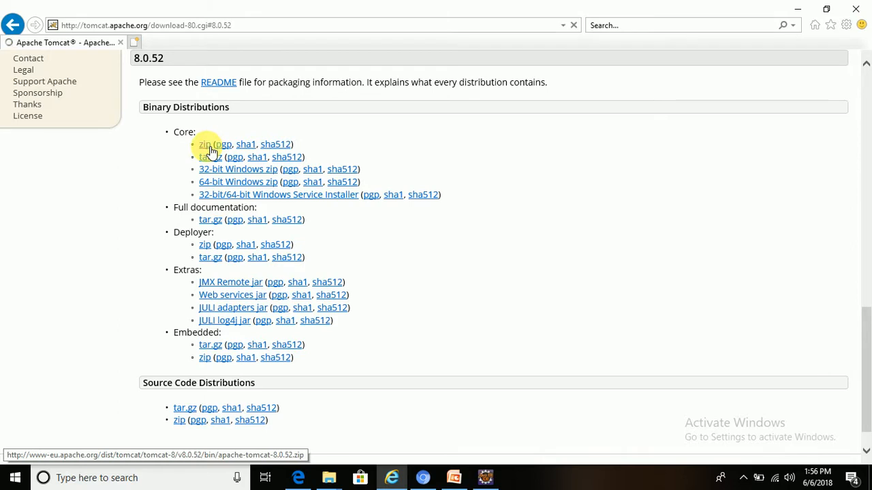
pyautogui.click(203, 144)
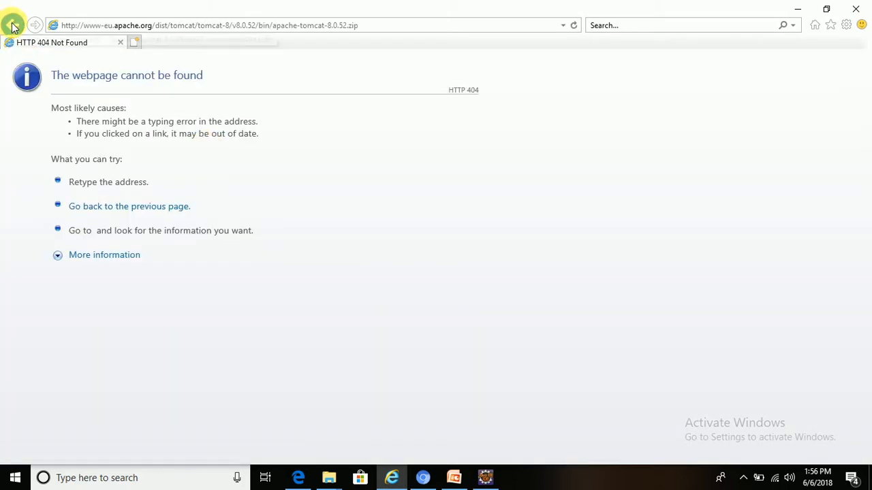
pyautogui.click(14, 23)
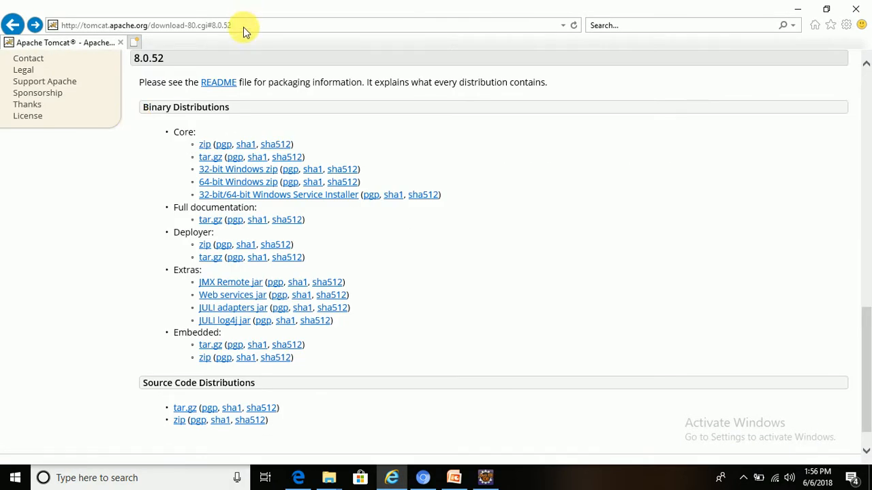
pyautogui.click(157, 22)
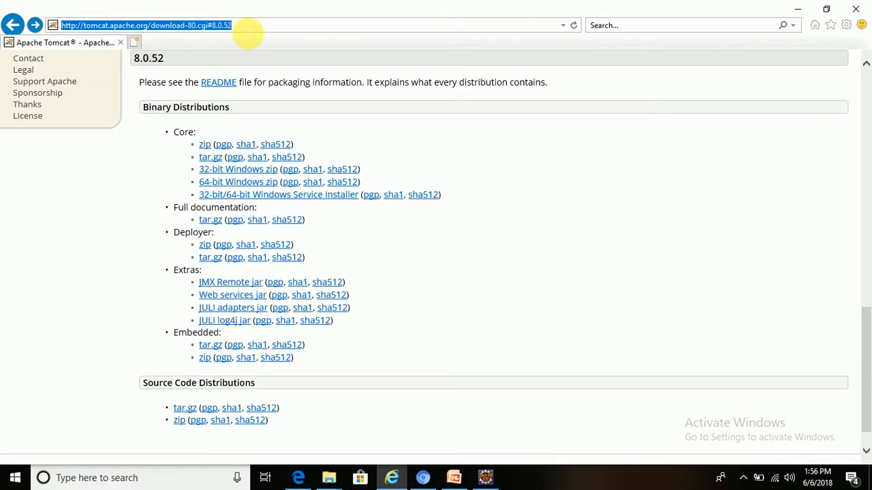
pyautogui.moveTo(422, 449)
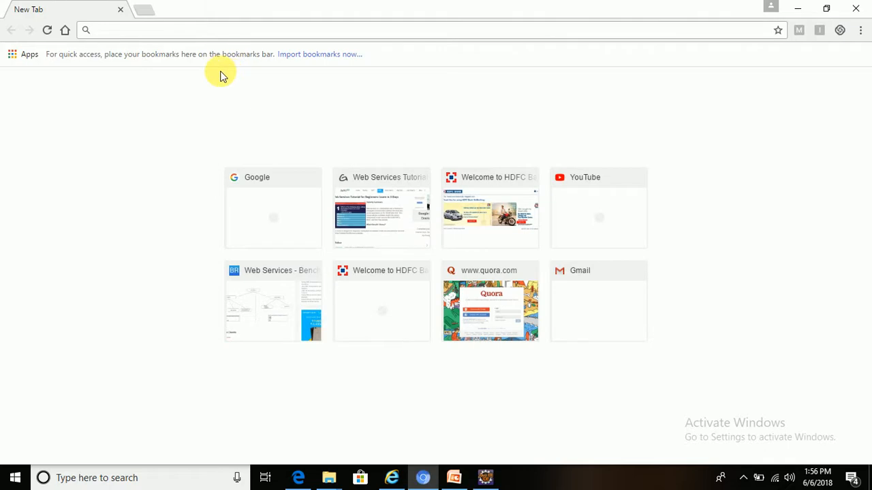
# Step: Open tomcat.apache.org/download-80.cgi#8.0.52 in Chrome and attempt the 8.0.52 and 8.5.31 core zips
pyautogui.write('http://tomcat.apache.org/download-80.cgi#8.0.52')
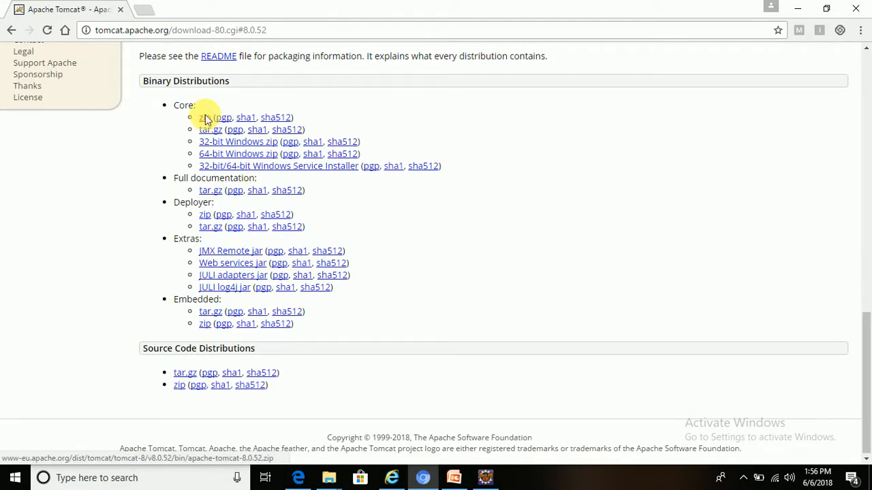
pyautogui.click(202, 117)
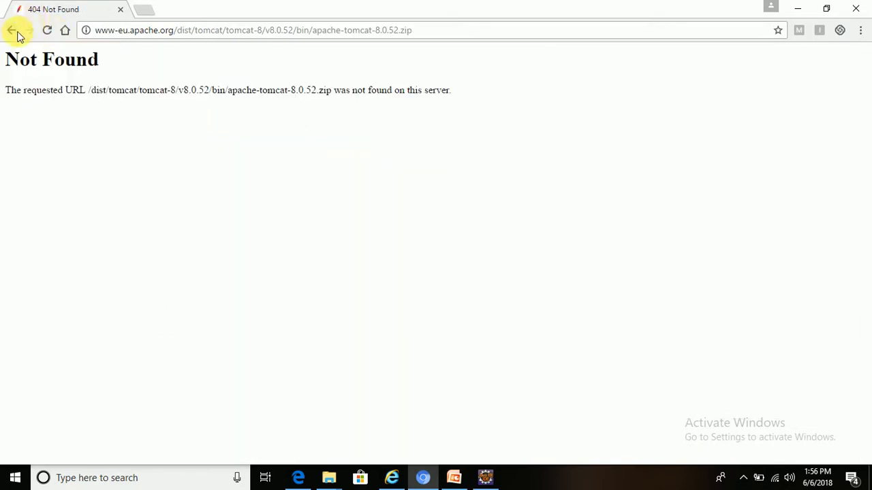
pyautogui.click(19, 31)
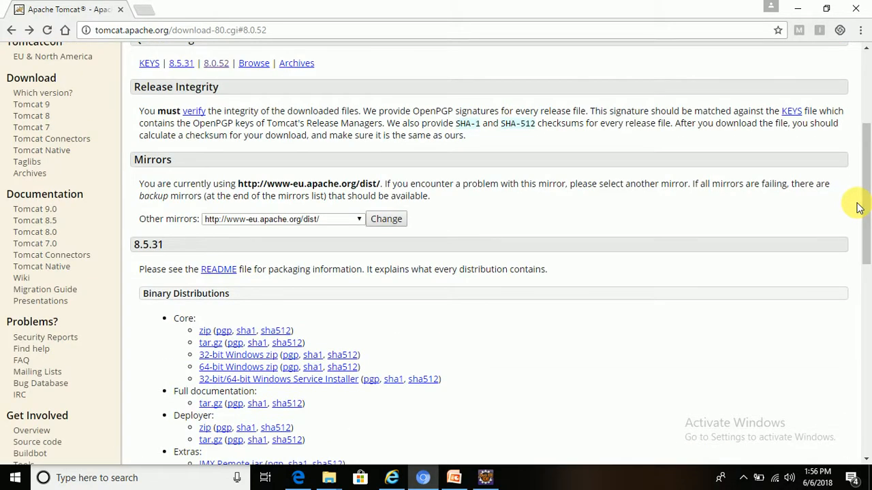
pyautogui.moveTo(204, 331)
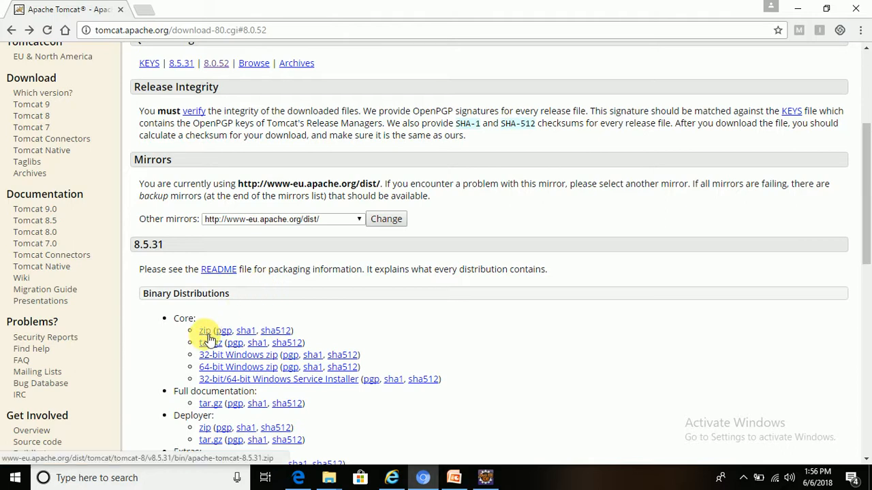
pyautogui.click(204, 331)
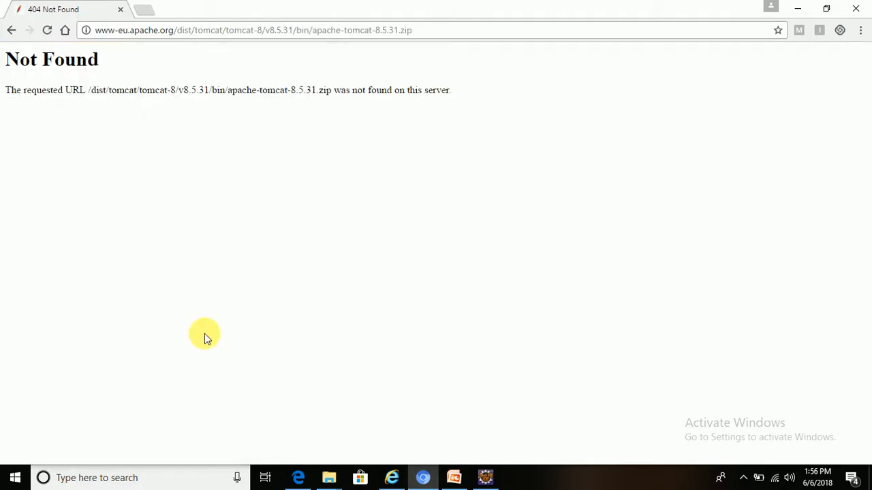
pyautogui.click(14, 29)
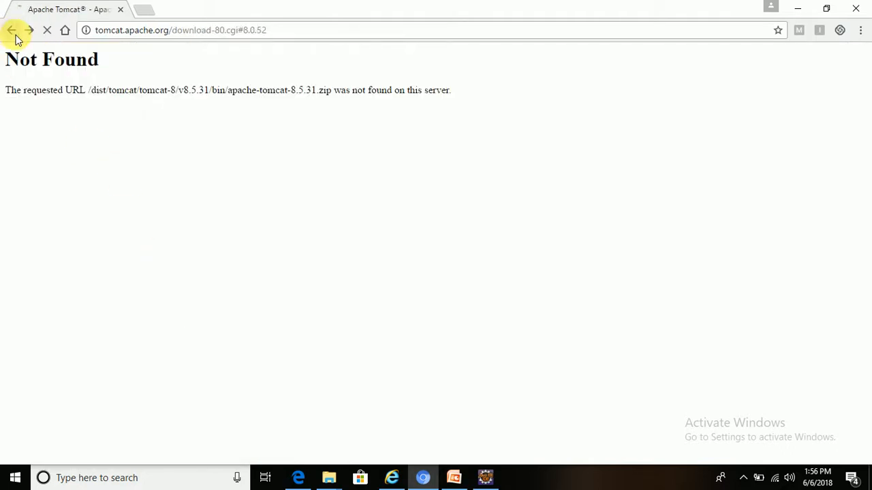
pyautogui.click(13, 30)
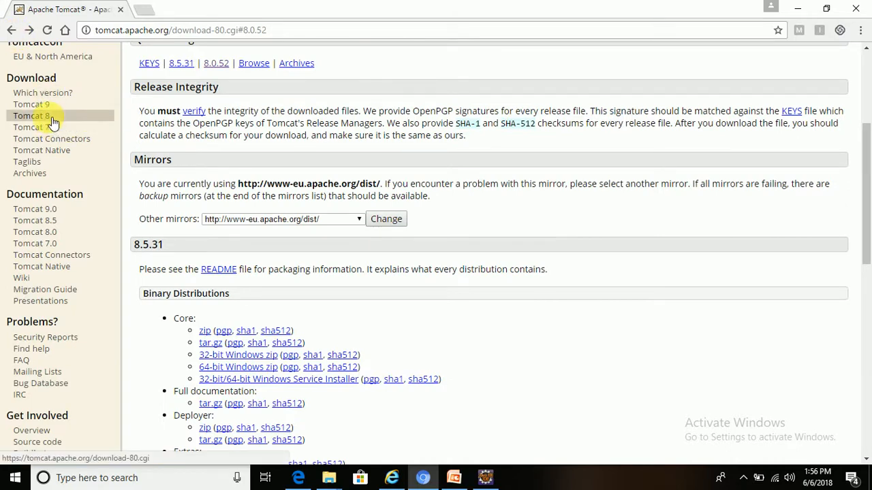
# Step: Reload the Tomcat 8 page, download the 8.0.52 core zip, and show it in its folder
pyautogui.click(30, 115)
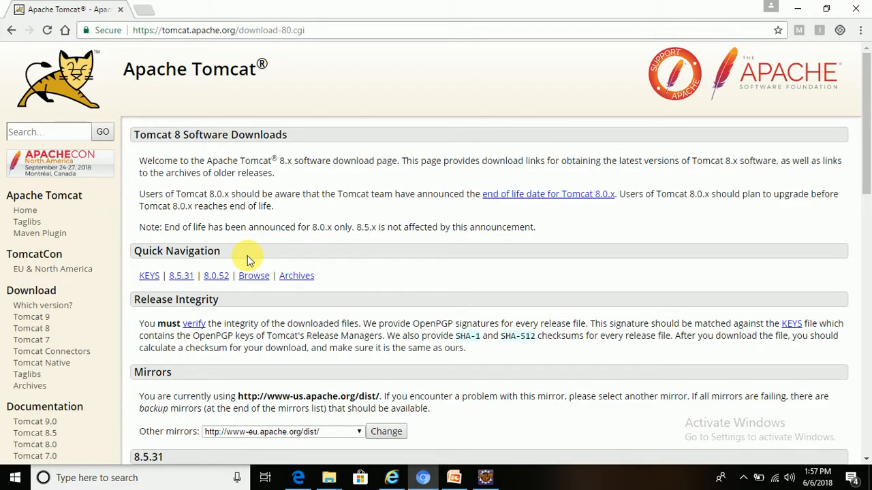
pyautogui.click(216, 276)
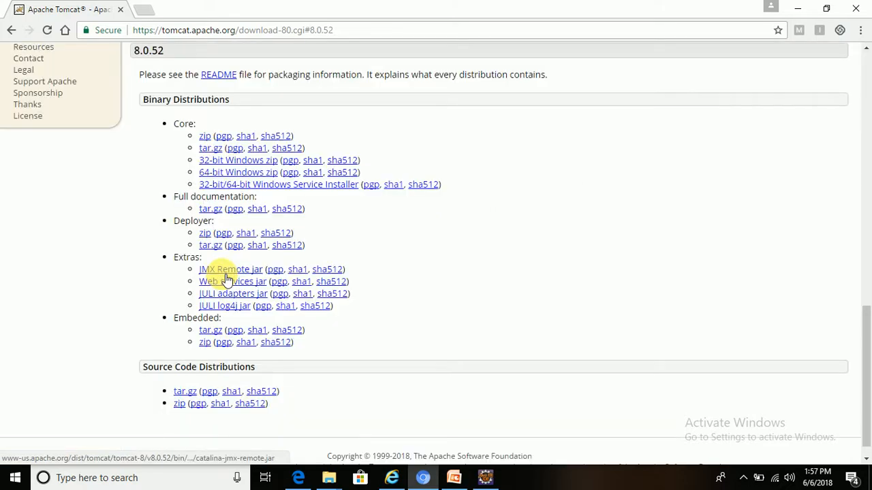
pyautogui.click(204, 135)
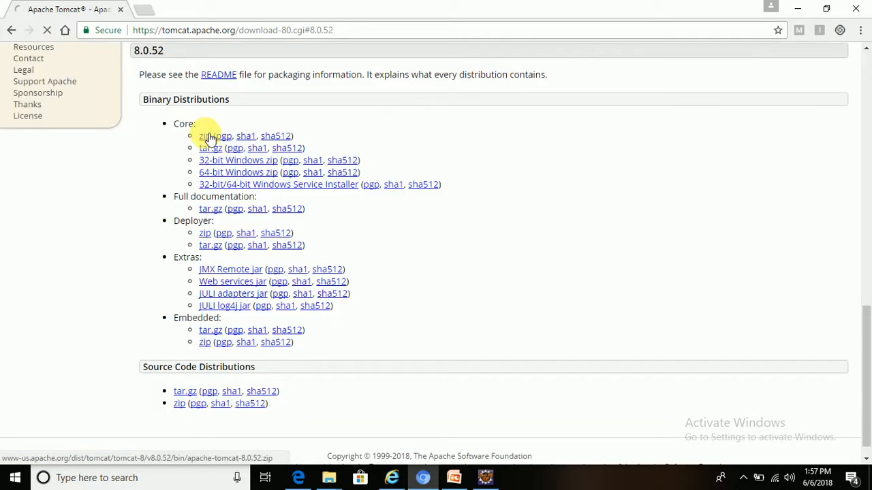
pyautogui.click(204, 136)
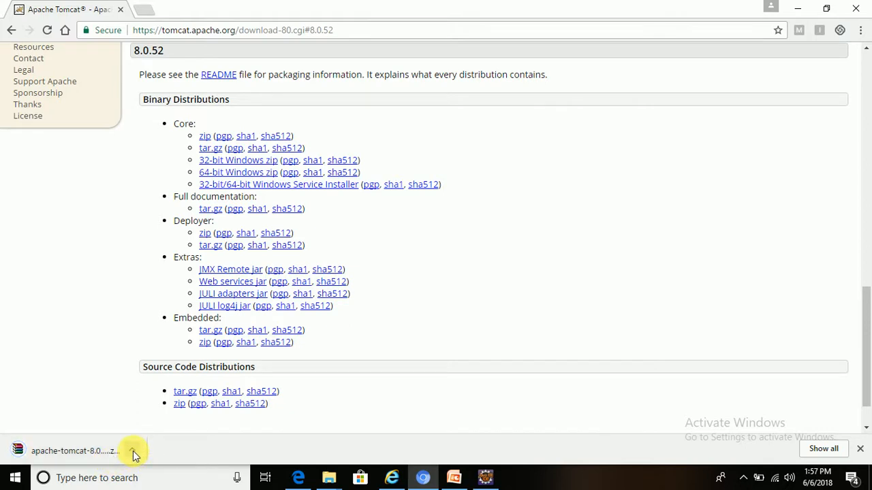
pyautogui.click(133, 451)
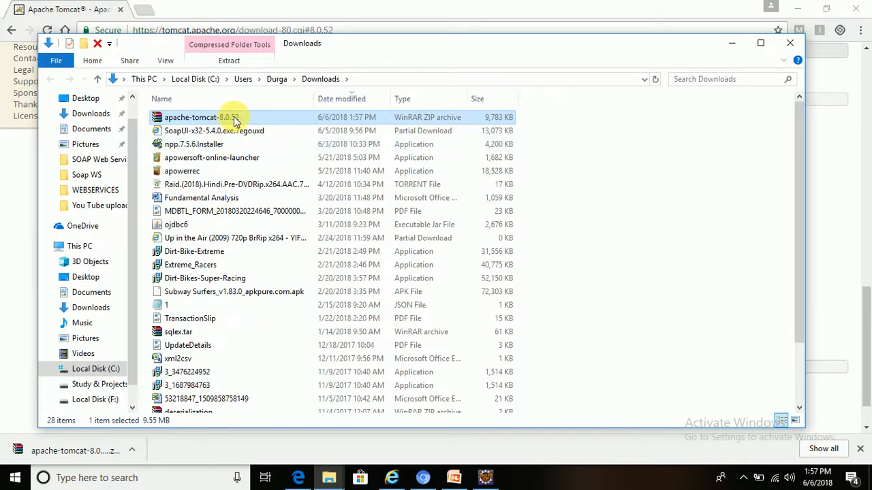
pyautogui.moveTo(257, 125)
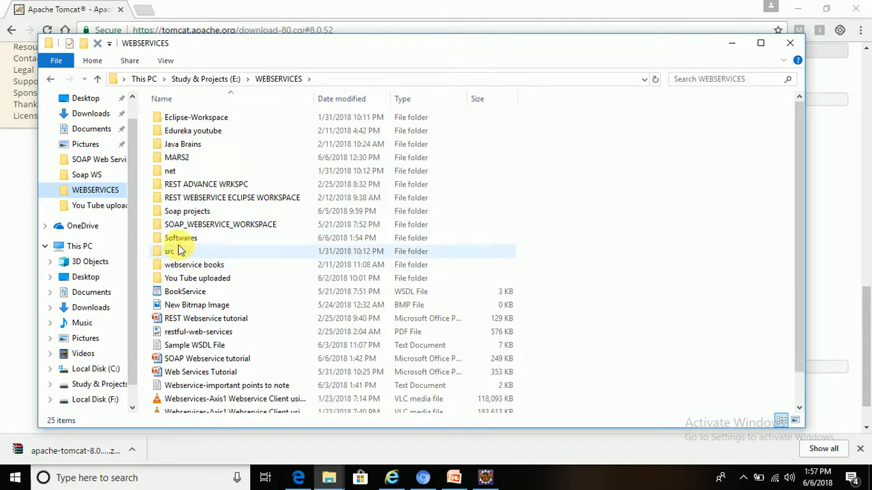
# Step: Go into Softwares, Server and open the extracted apache-tomcat-8.0.52 folder
pyautogui.doubleClick(181, 238)
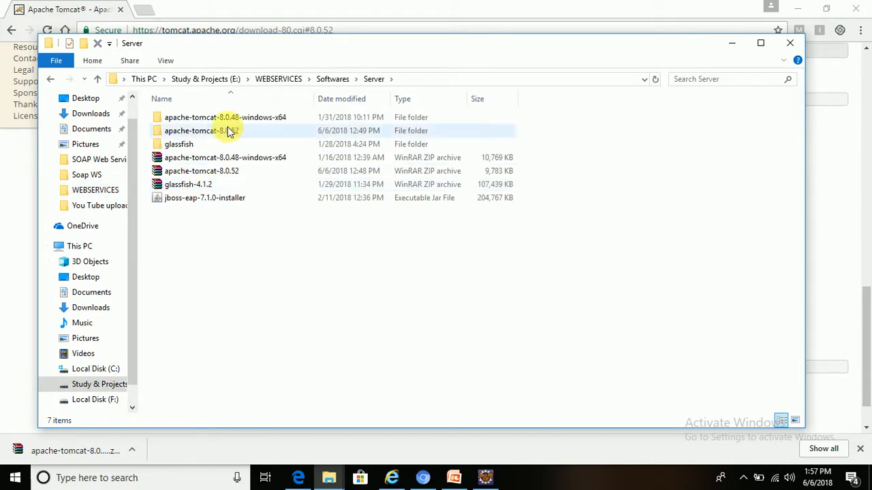
pyautogui.moveTo(252, 157)
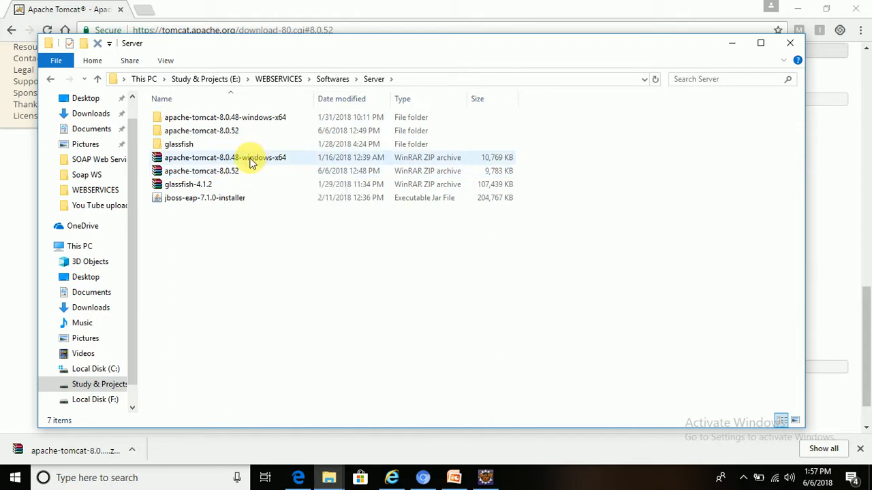
pyautogui.click(200, 171)
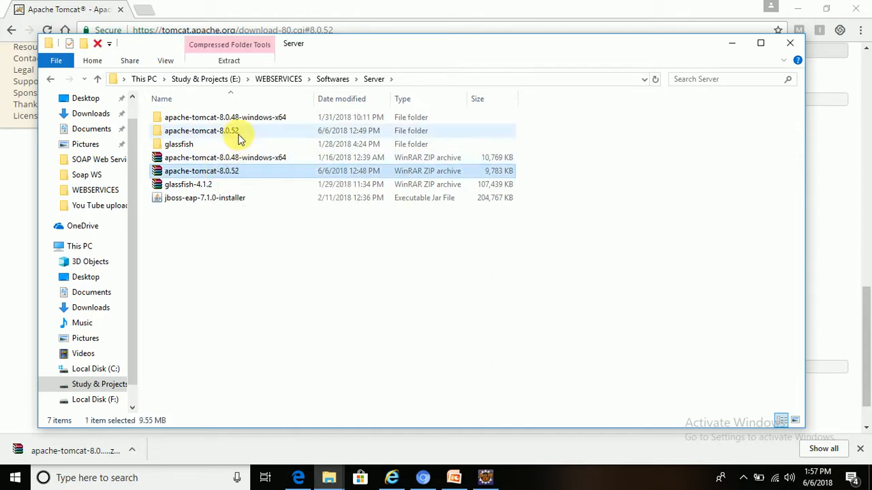
pyautogui.moveTo(234, 139)
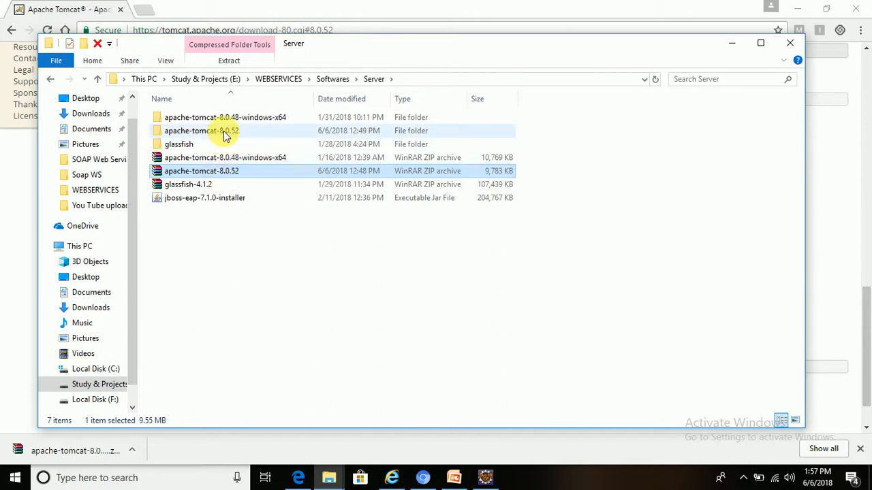
pyautogui.doubleClick(200, 130)
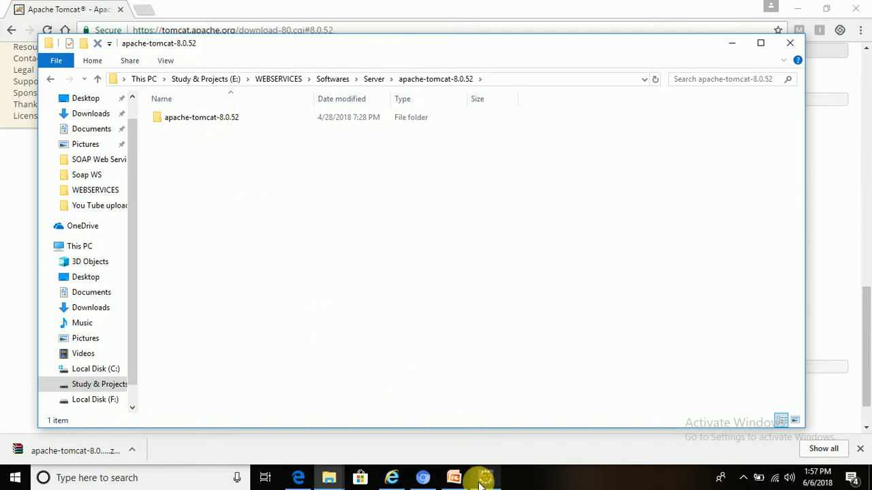
pyautogui.moveTo(483, 476)
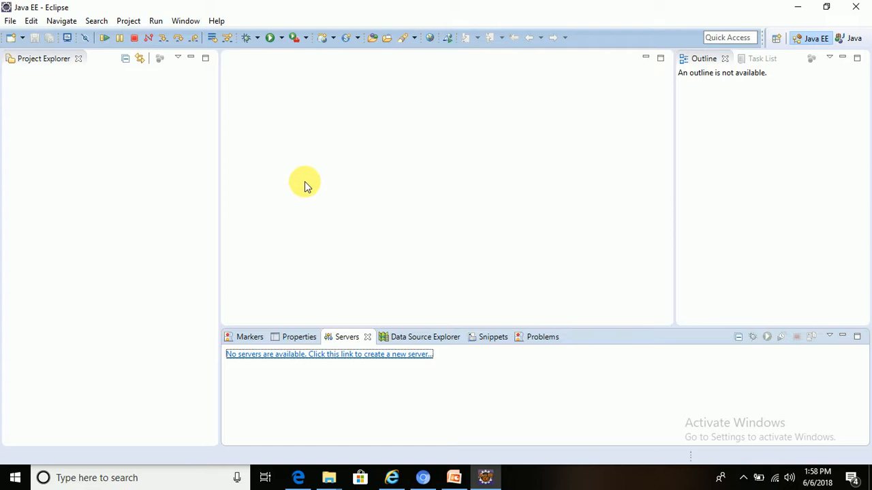
pyautogui.moveTo(456, 478)
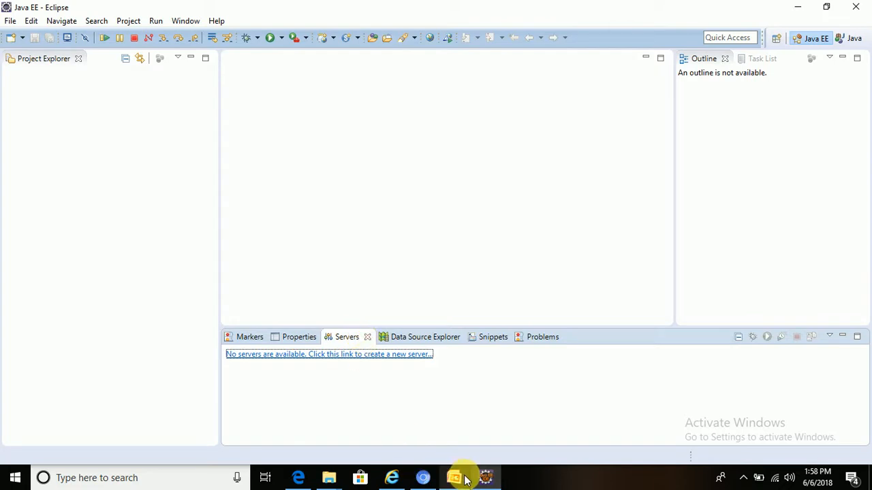
pyautogui.moveTo(457, 478)
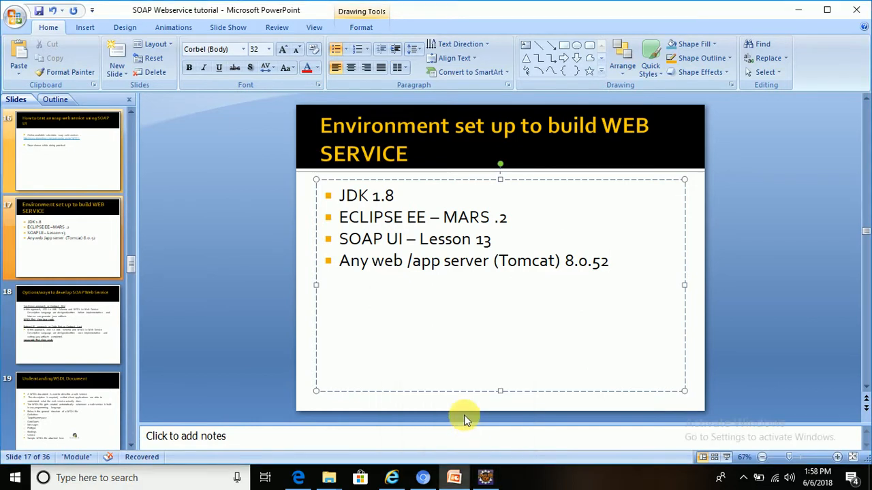
pyautogui.moveTo(472, 304)
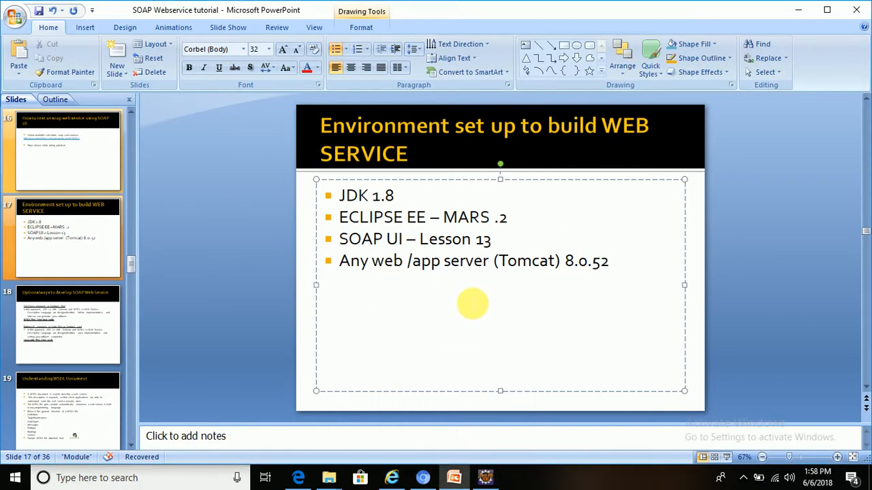